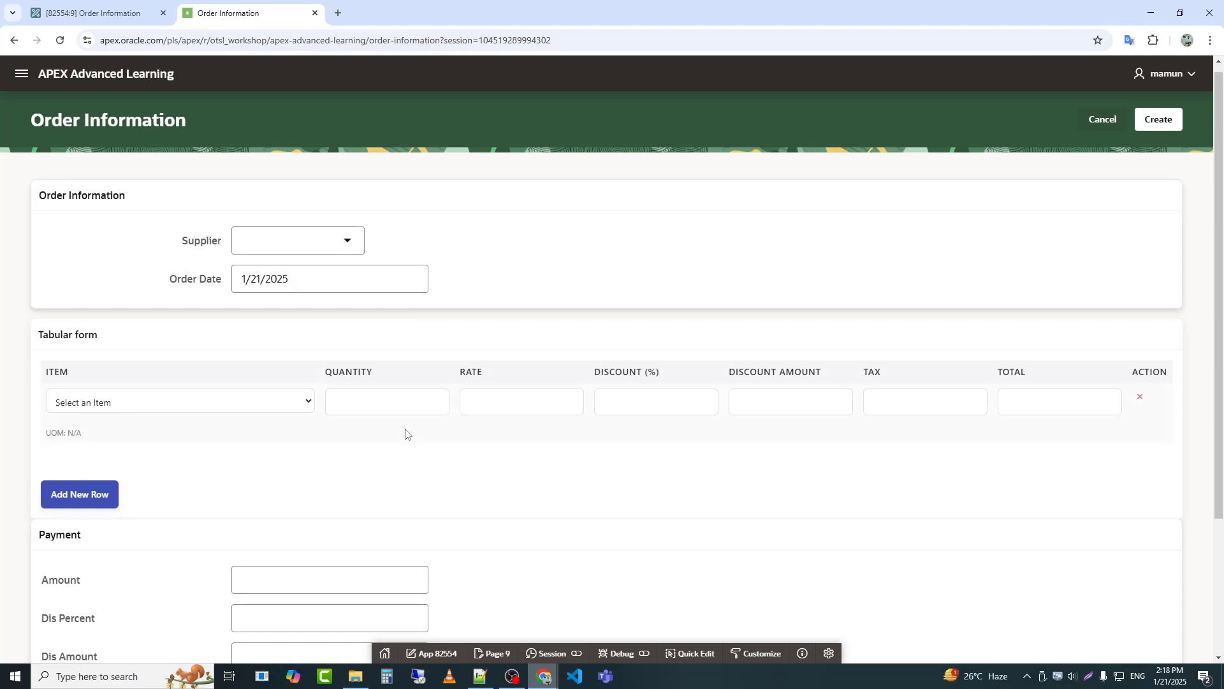
# - Enter quantity 10 and rate 500 in the first row so its Total shows 5000.00
pyautogui.write('10')
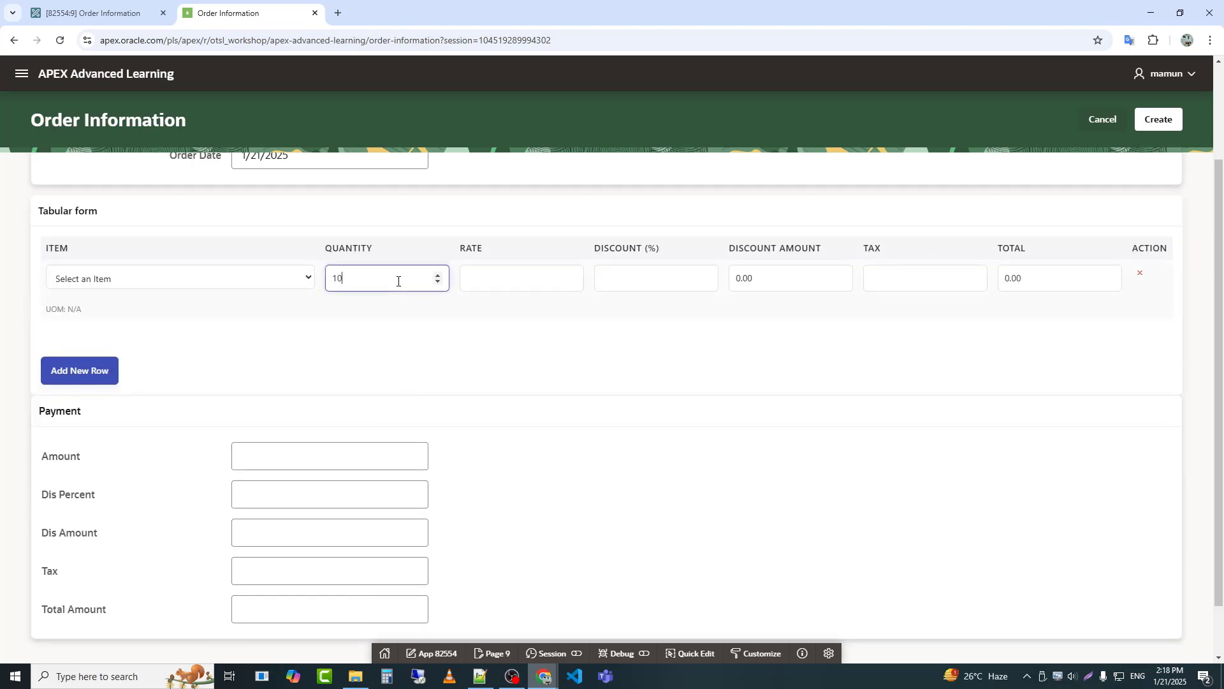
pyautogui.write('500')
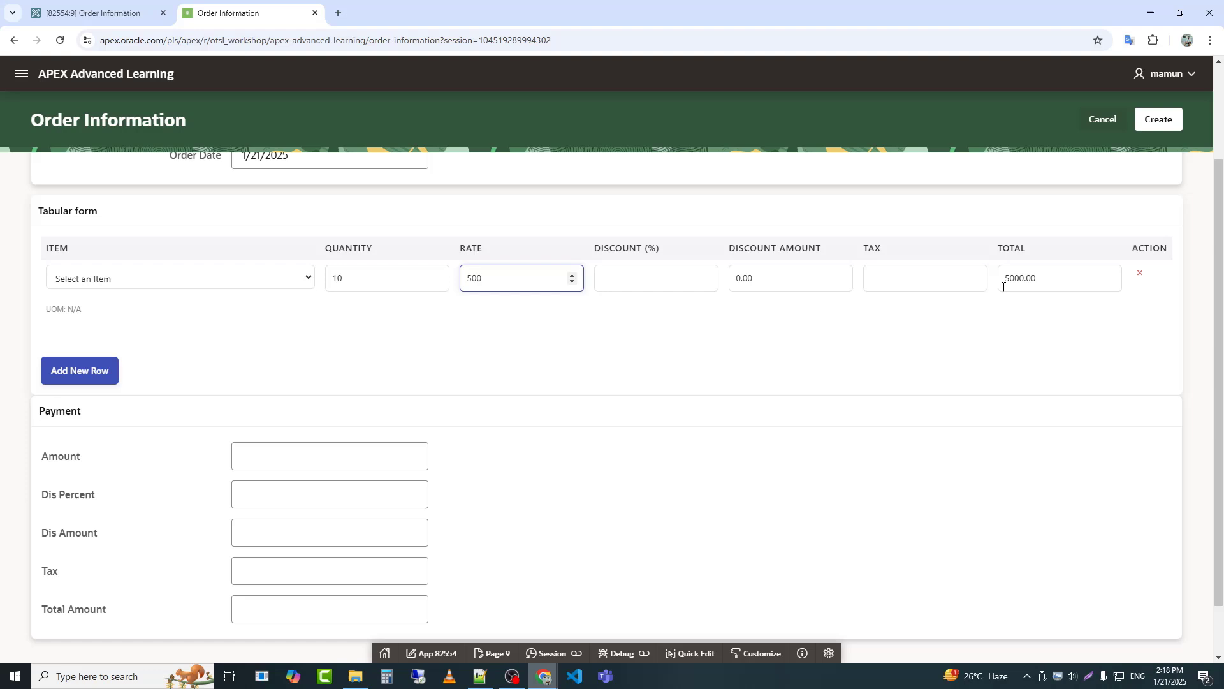
pyautogui.click(329, 456)
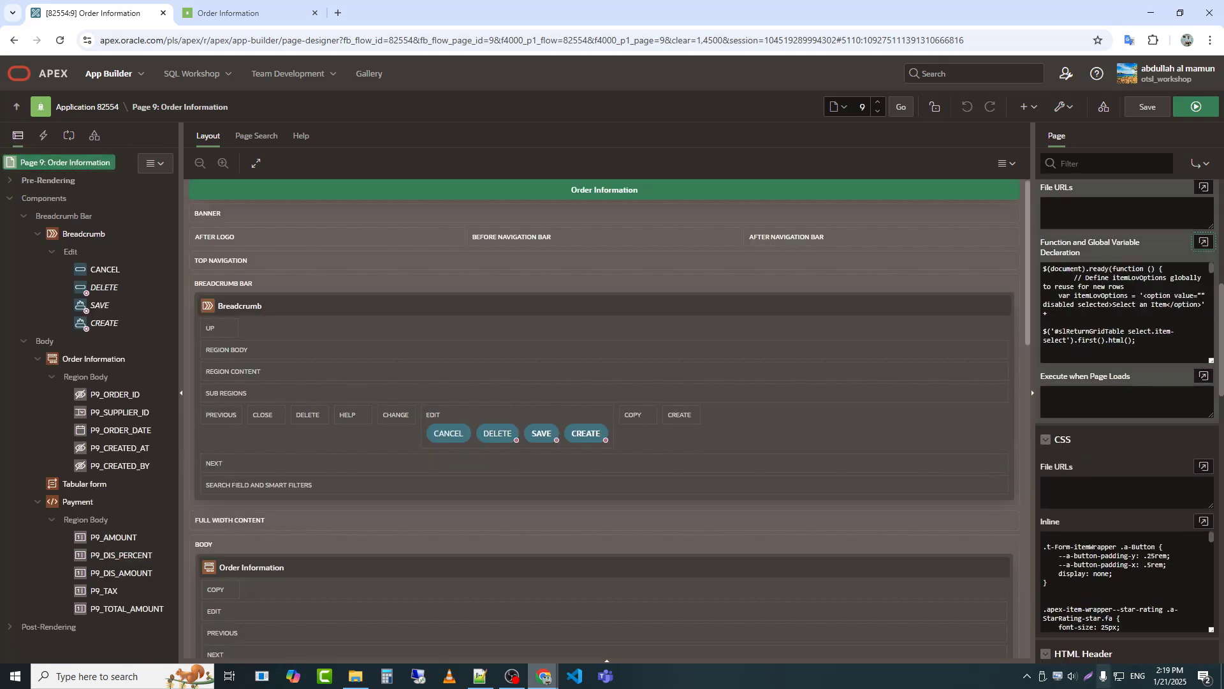
# - View the global JavaScript with its total, add-row and delete-row handlers in the code editor
pyautogui.click(1205, 241)
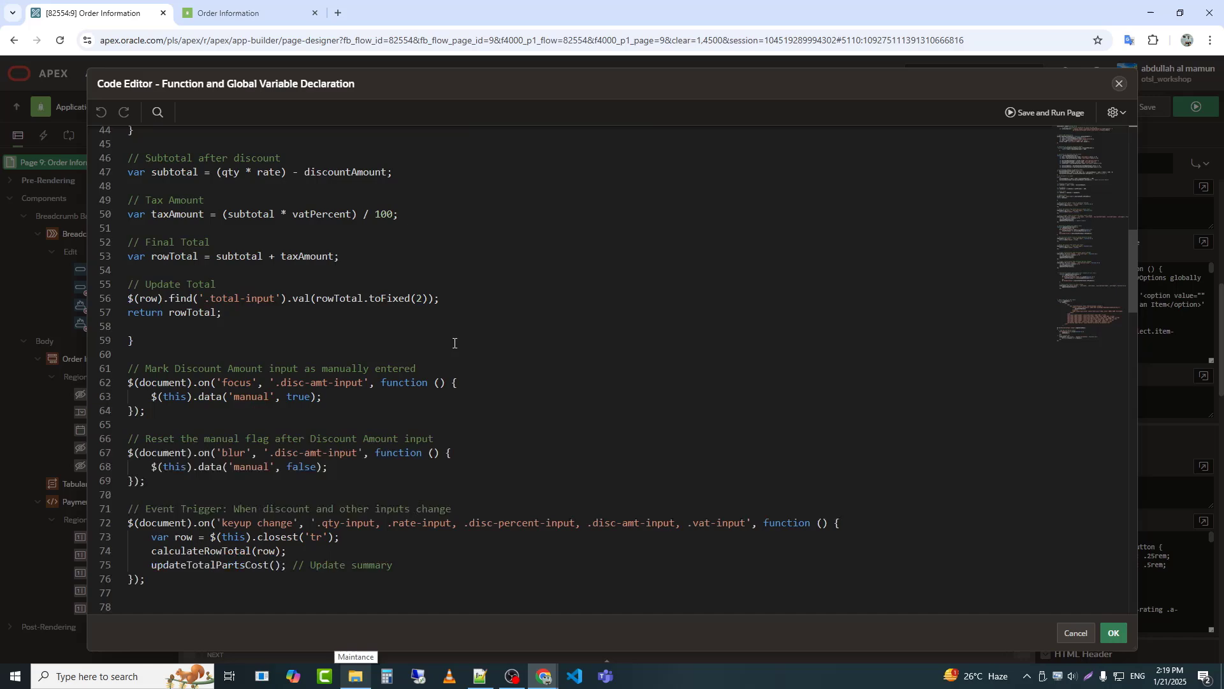
pyautogui.scroll(-3)
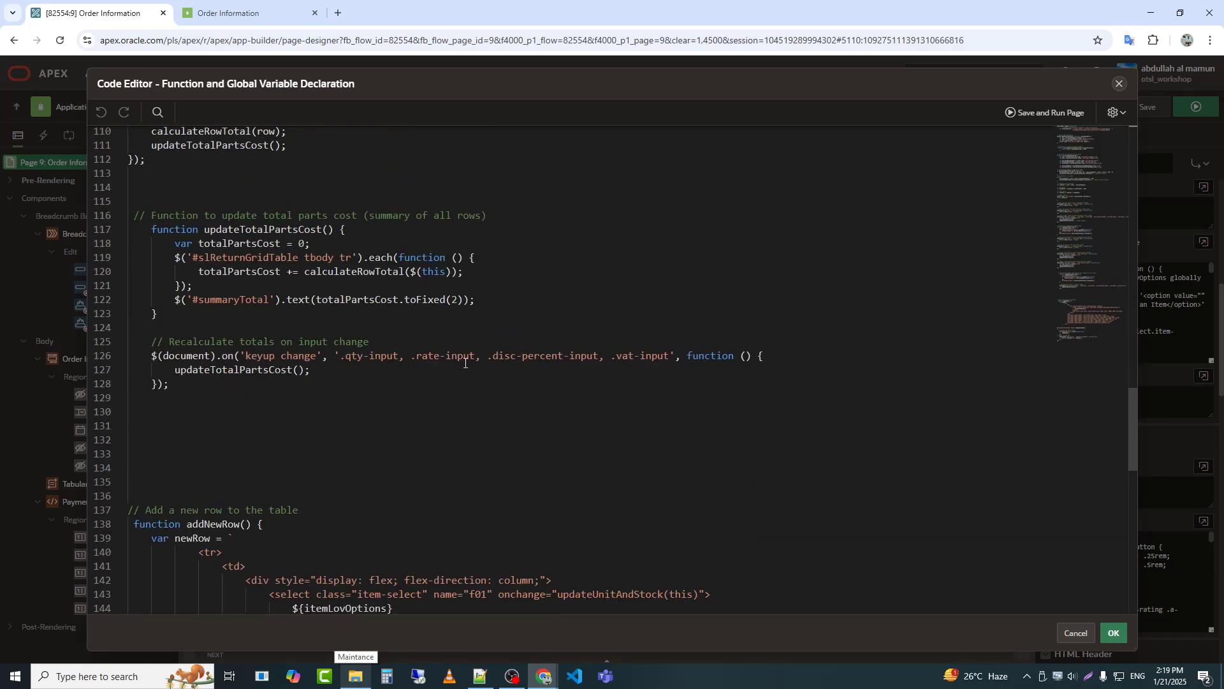
pyautogui.scroll(-3)
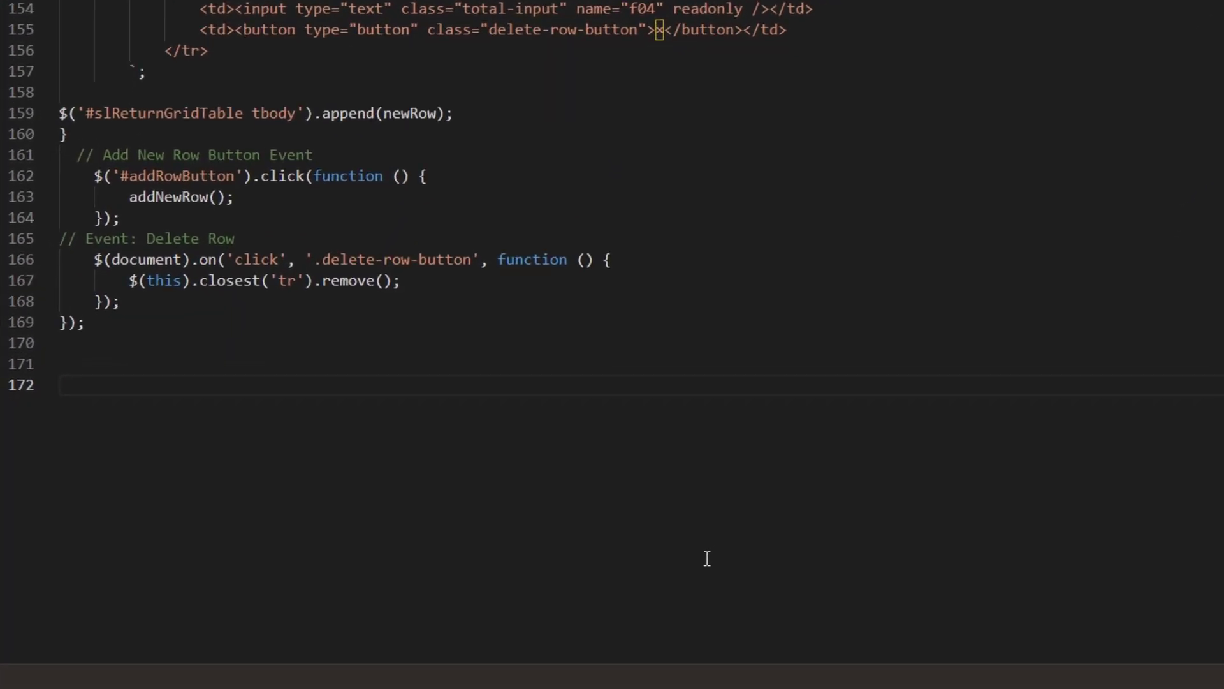
# - Add a comment and 'function updateItemsAndAmount() {' at the script's end, declaring zeroed totals
pyautogui.click(62, 384)
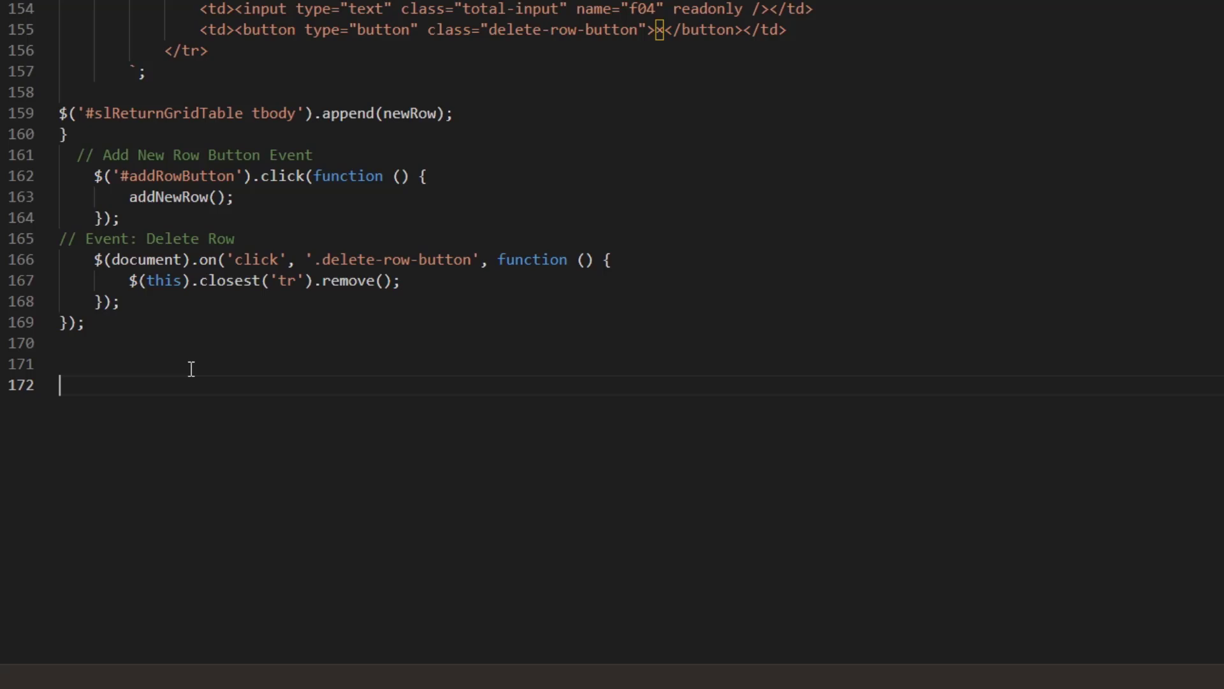
pyautogui.write('// Function to calculate and update all required APEX items')
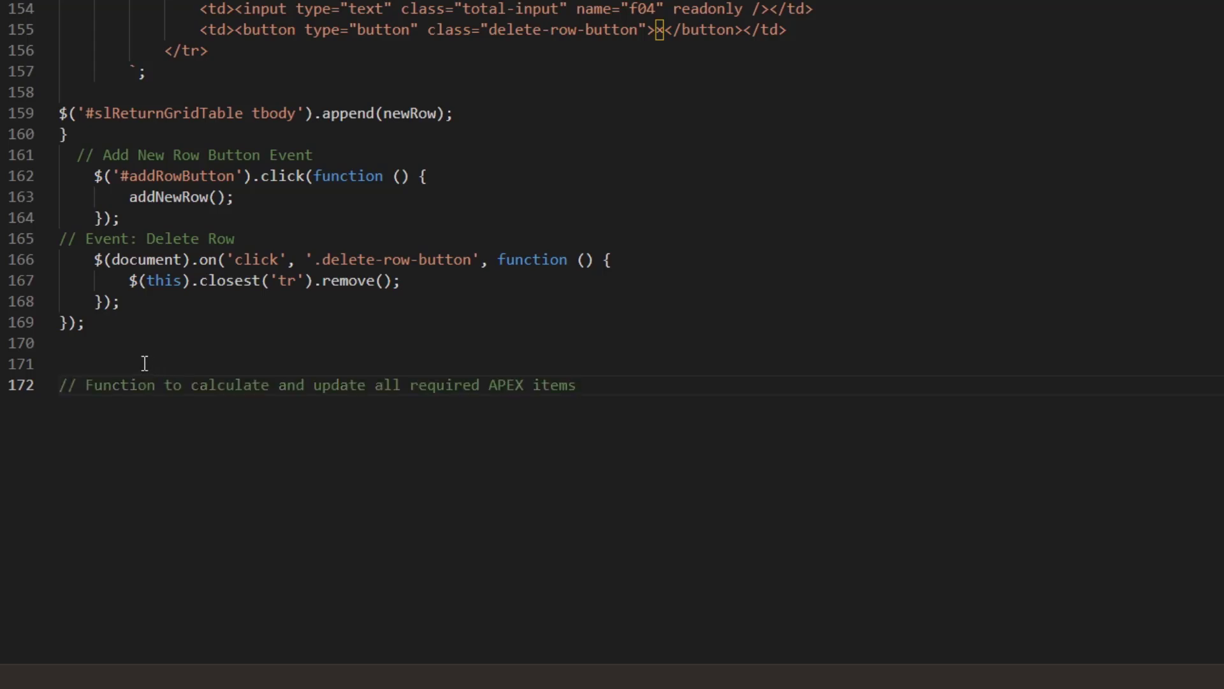
pyautogui.press('Enter')
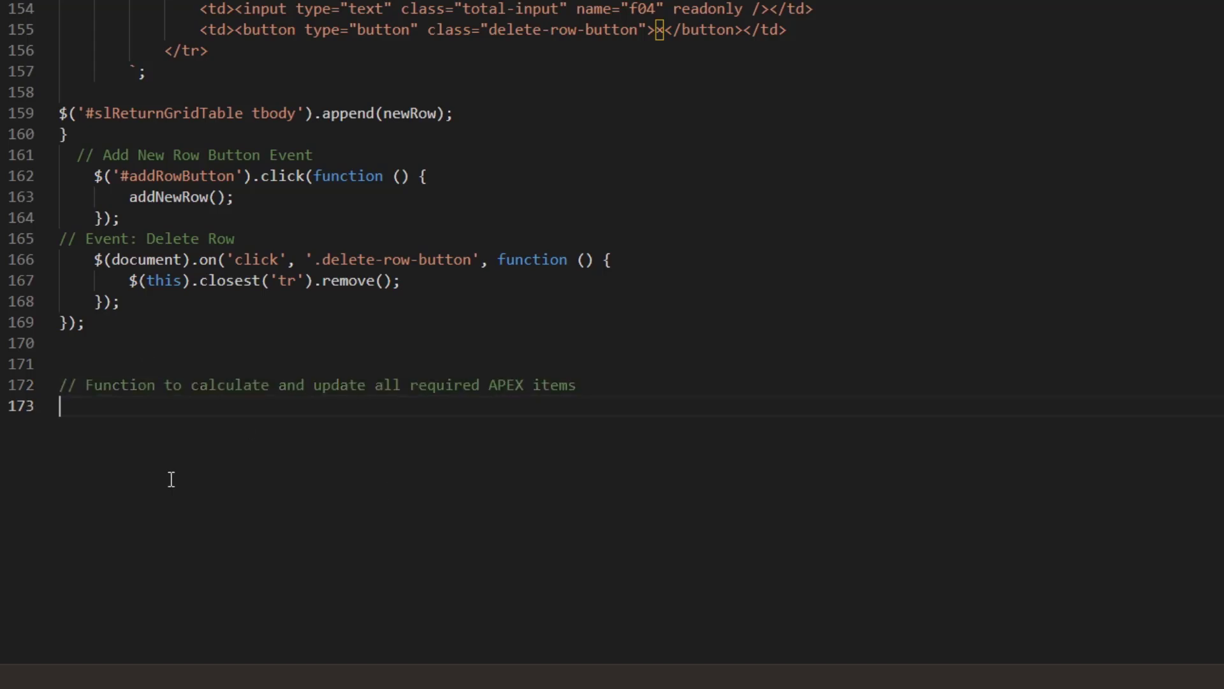
pyautogui.write('function updateItemsAndAmount() {')
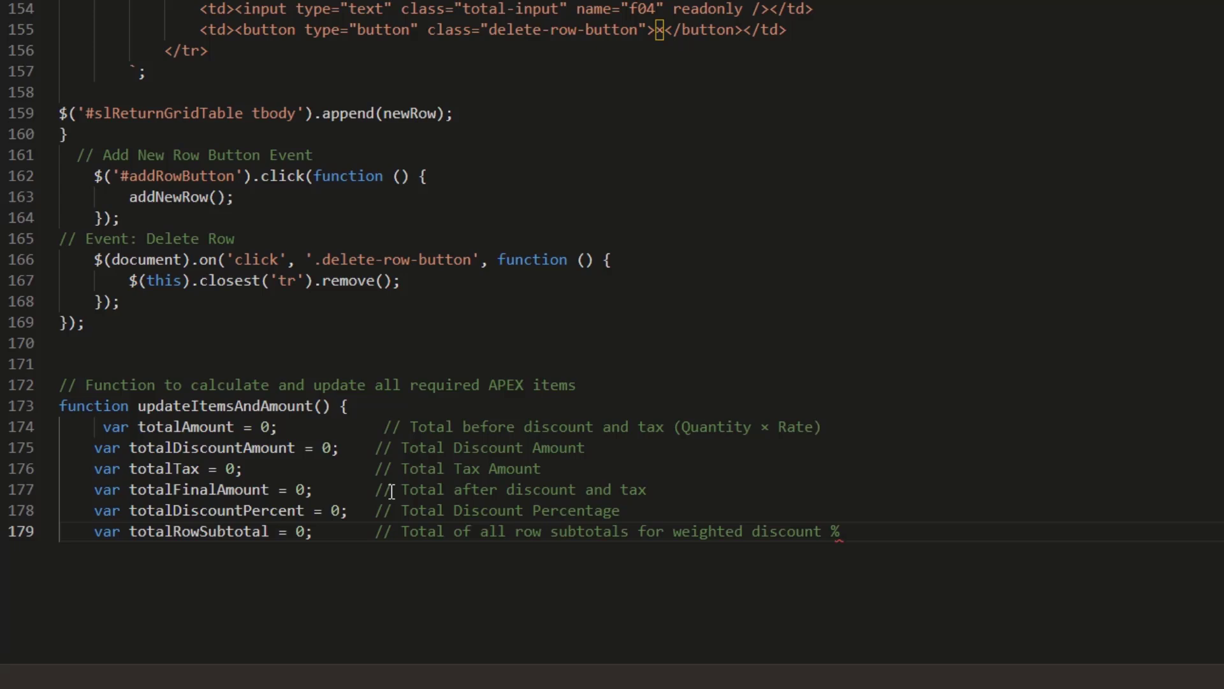
pyautogui.scroll(-3)
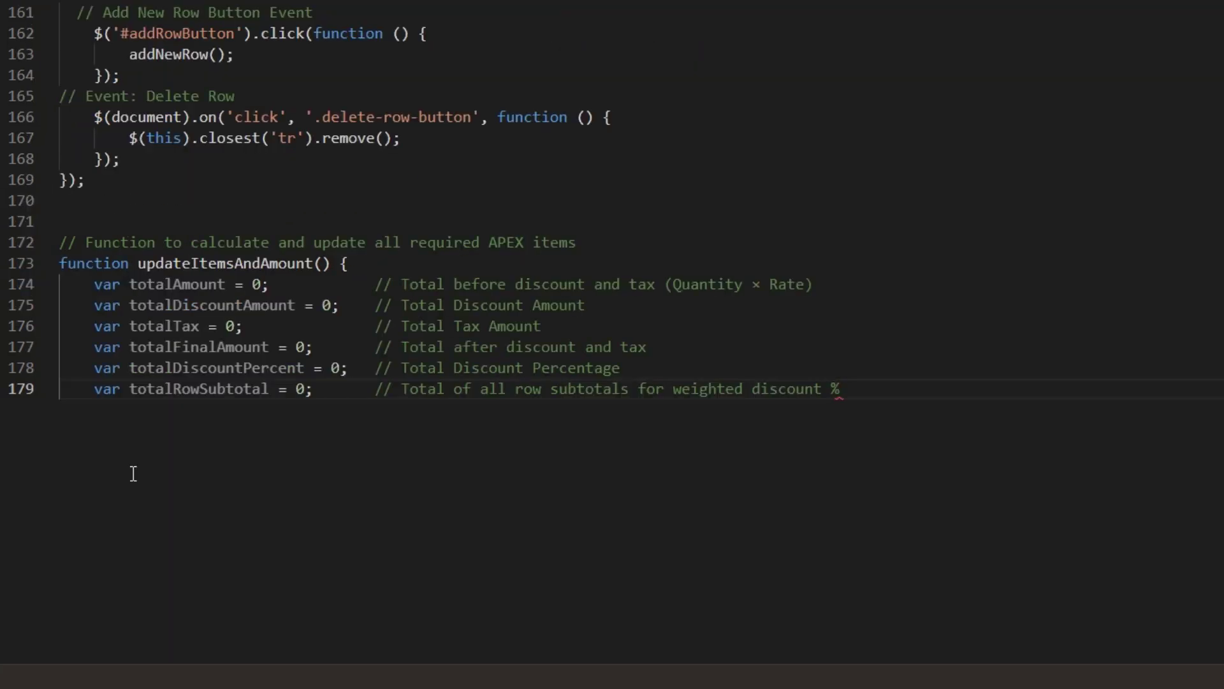
# - Write the row loop reading qty, rate, discount and VAT and computing rowSubtotal (Quantity × Rate)
pyautogui.press('Enter')
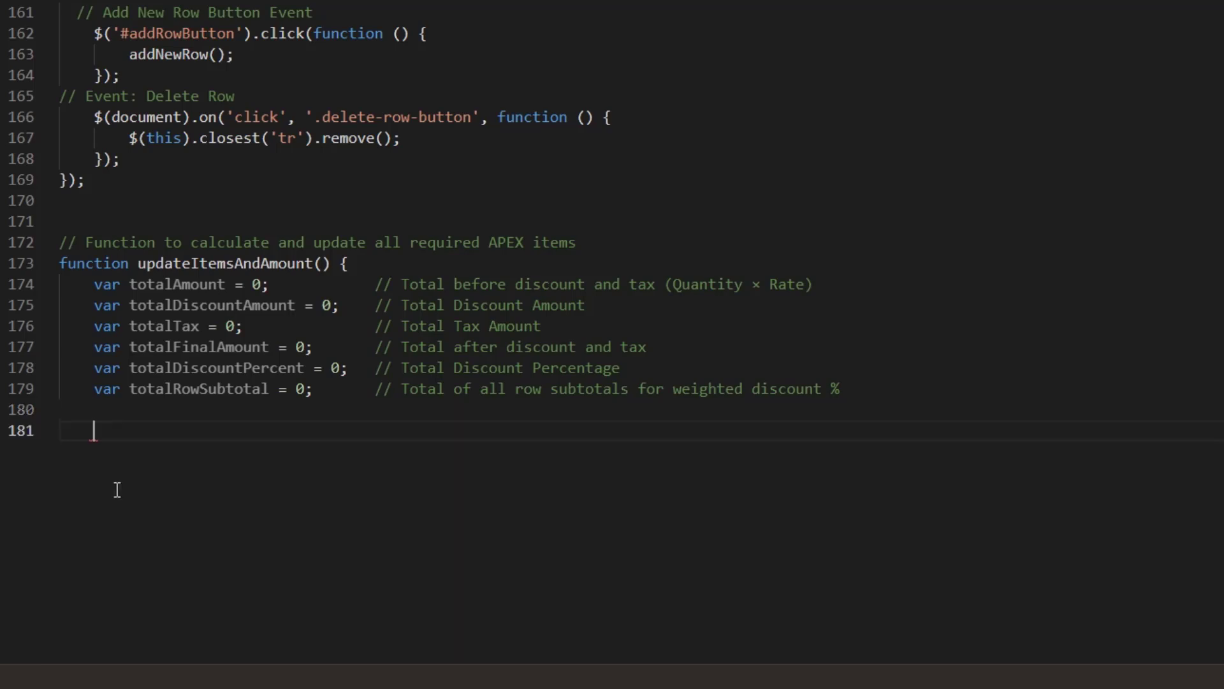
pyautogui.write('// Loop through each row to calculate totals')
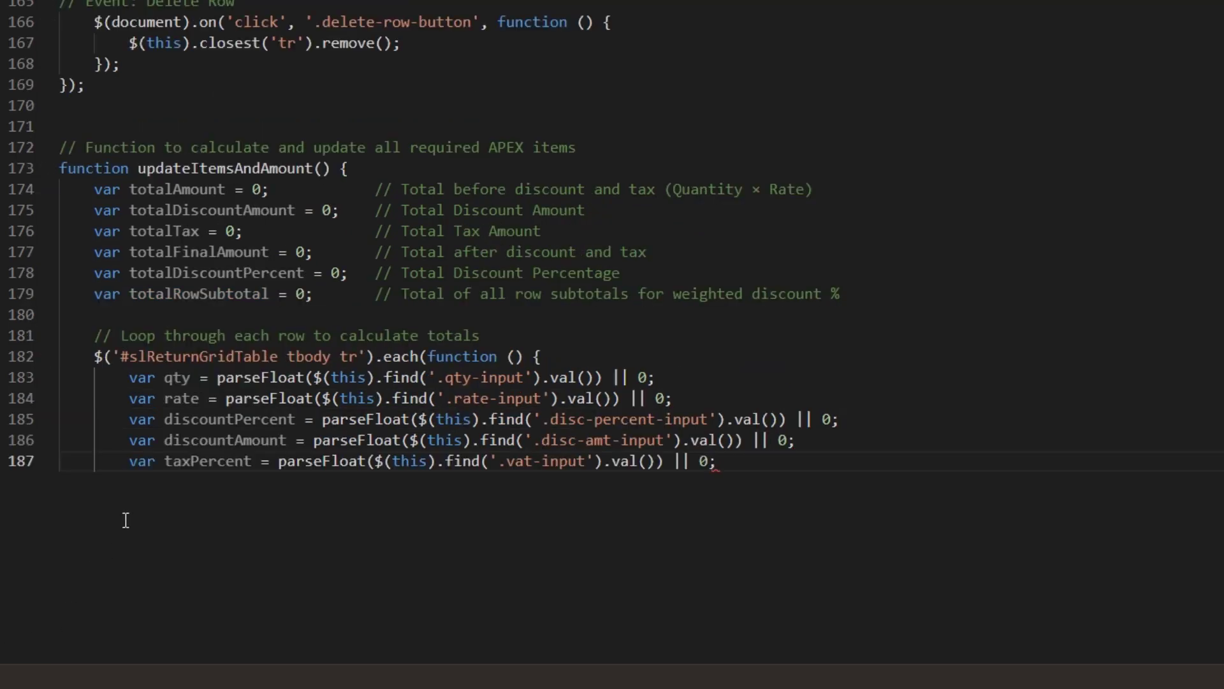
pyautogui.write('// Calculate row subtotal (Quantity × Rate)')
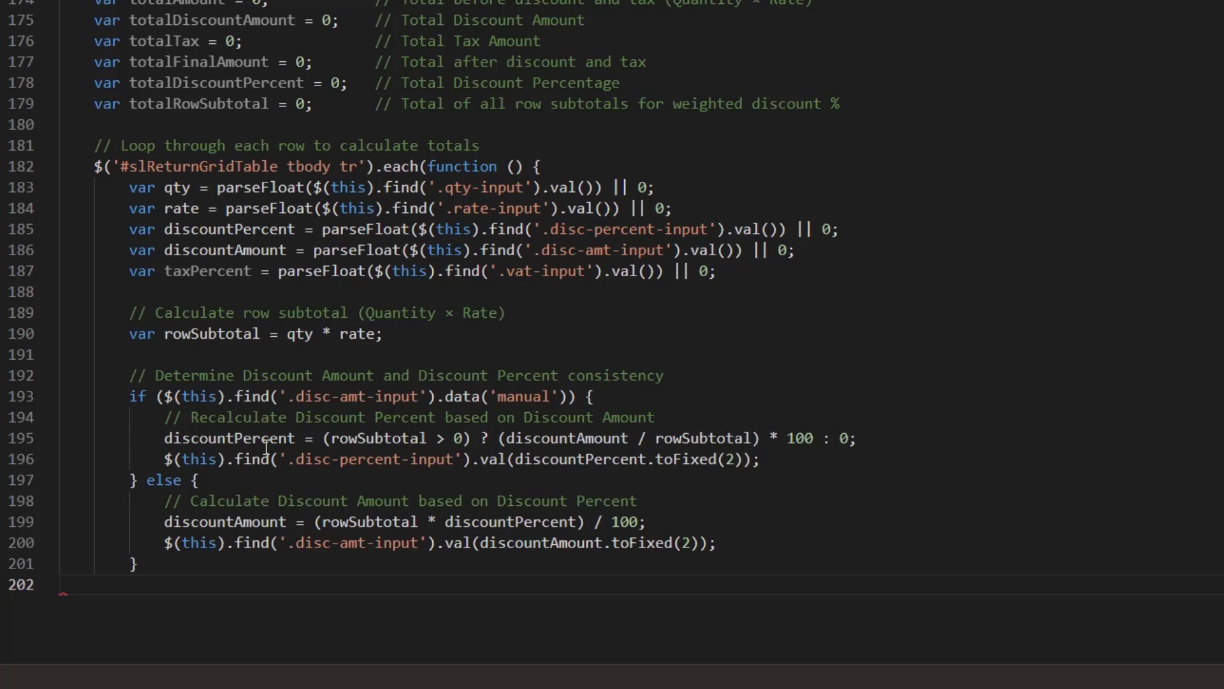
# - Add tax amount and 'var rowTotal = taxableAmount + taxAmount;' lines, accumulate totals and close the loop
pyautogui.press('Enter')
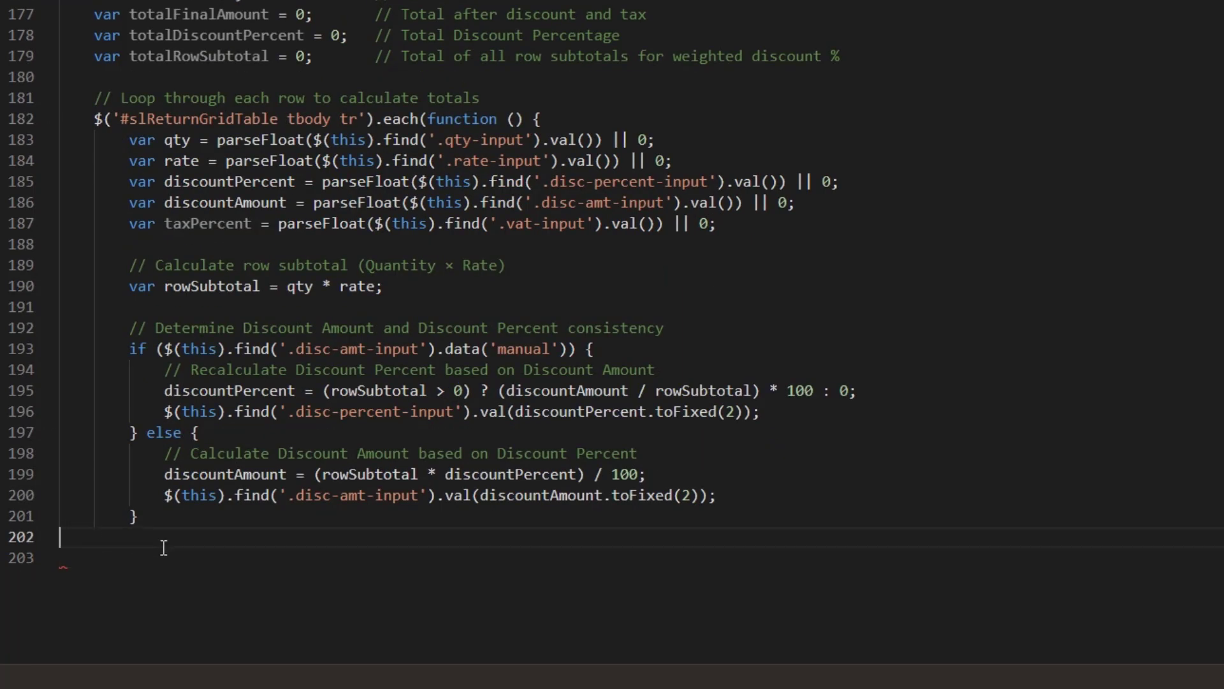
pyautogui.write('// Calculate Tax Amount')
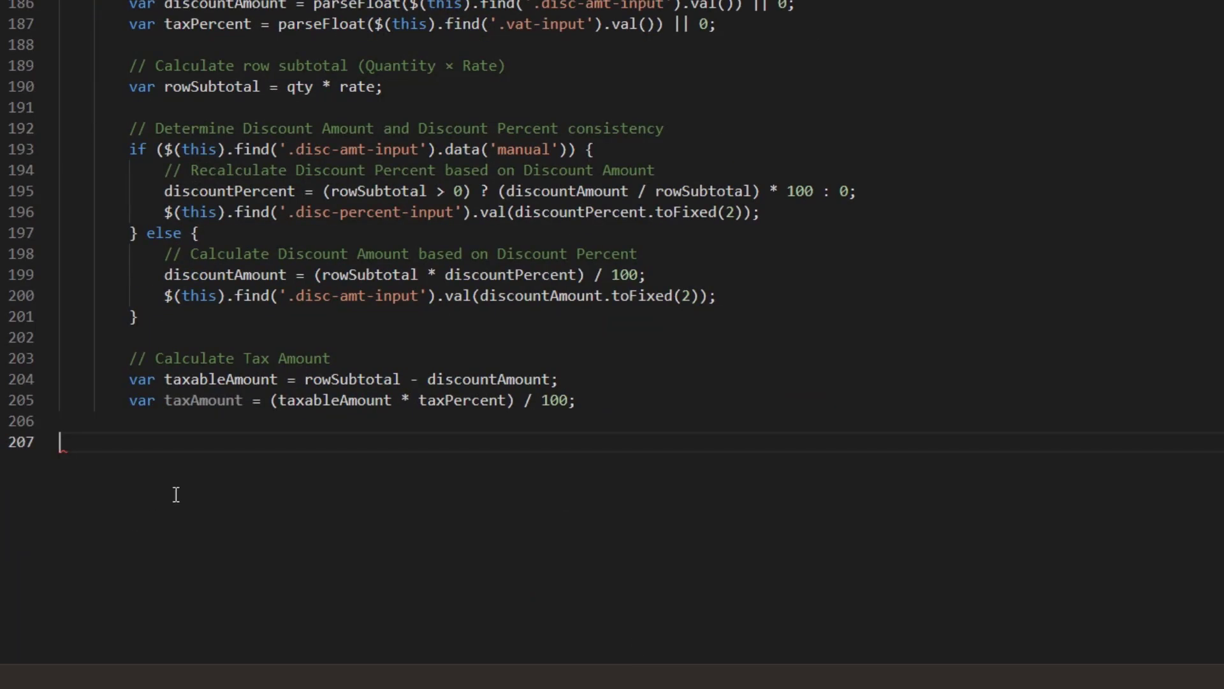
pyautogui.write('// Calculate Final Total for the row')
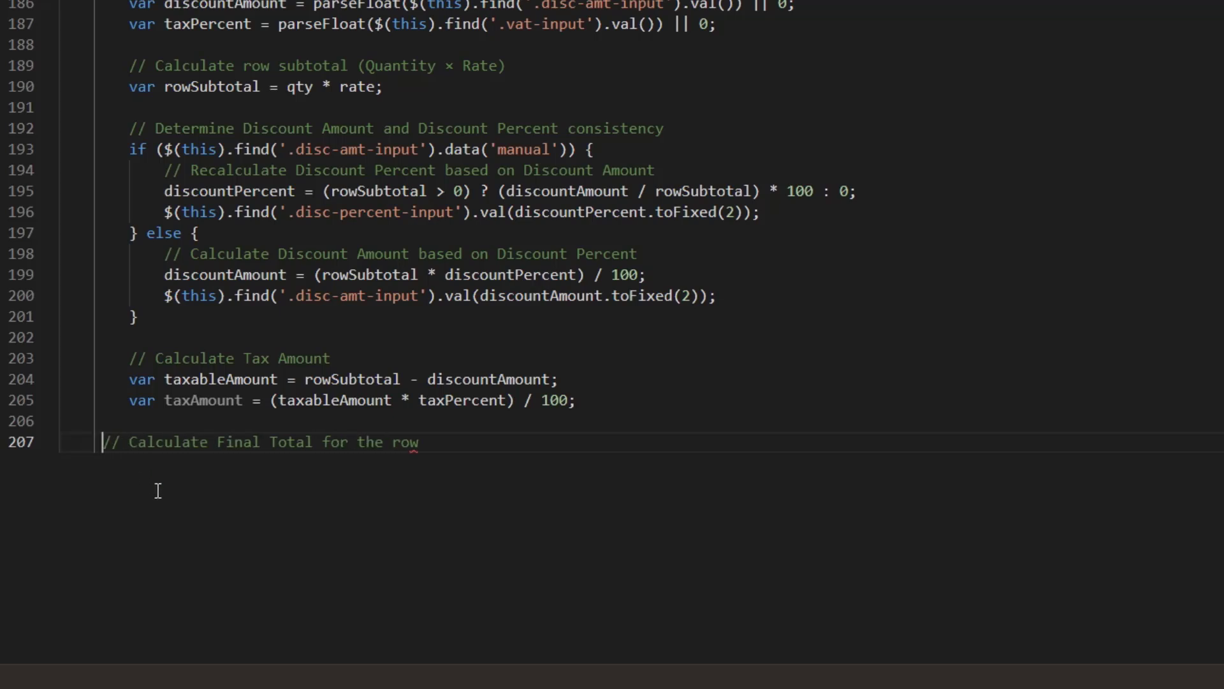
pyautogui.press('Enter')
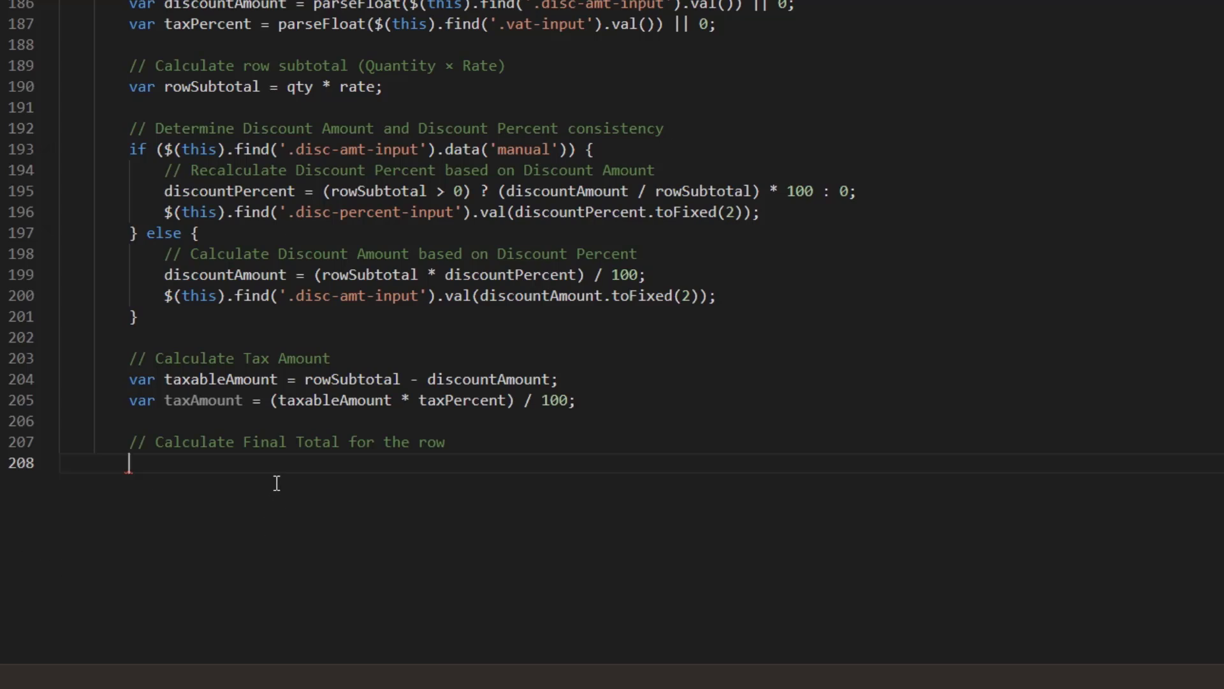
pyautogui.write('var rowTotal = taxableAmount + taxAmount;')
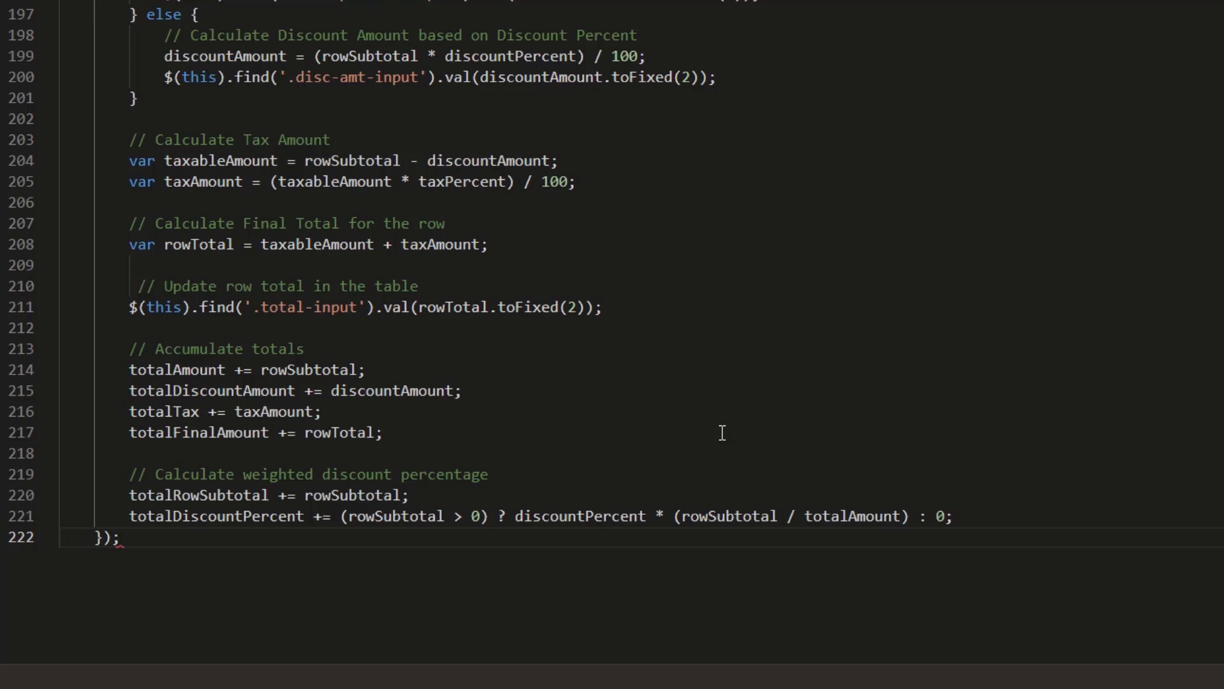
pyautogui.press('Enter')
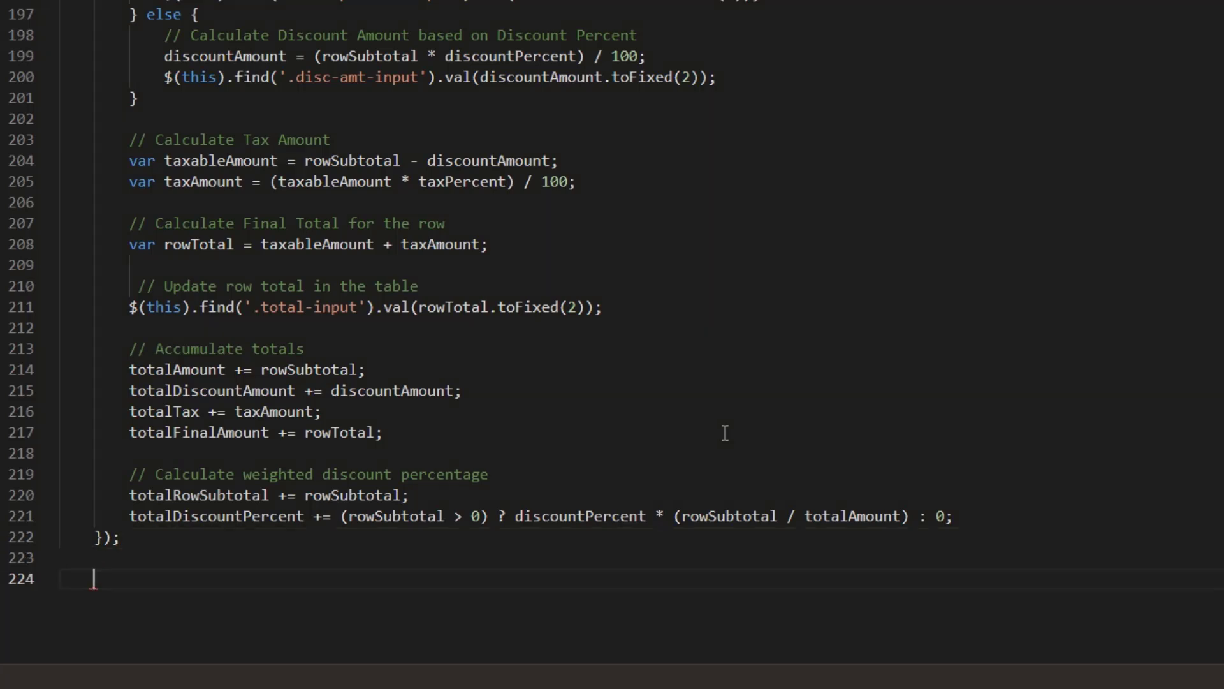
# - Compute the final average discount percentage after the loop and add the '// Update APEX items' comment
pyautogui.write('// Final Average Discount Percentage')
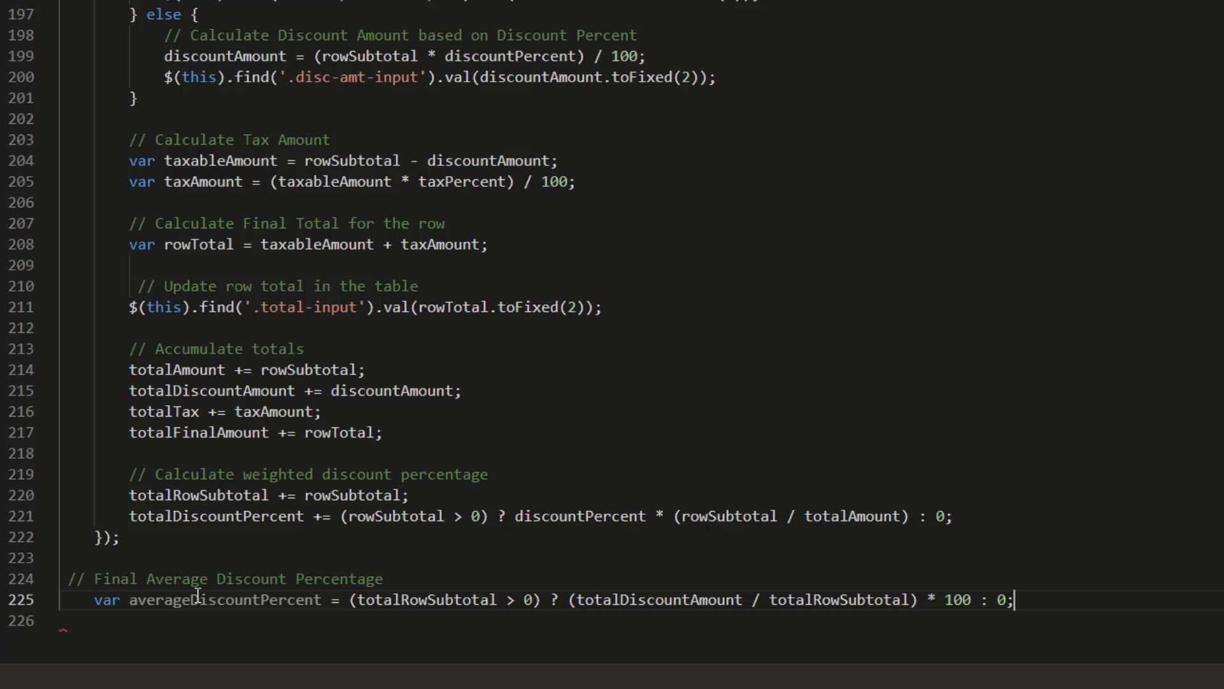
pyautogui.scroll(-3)
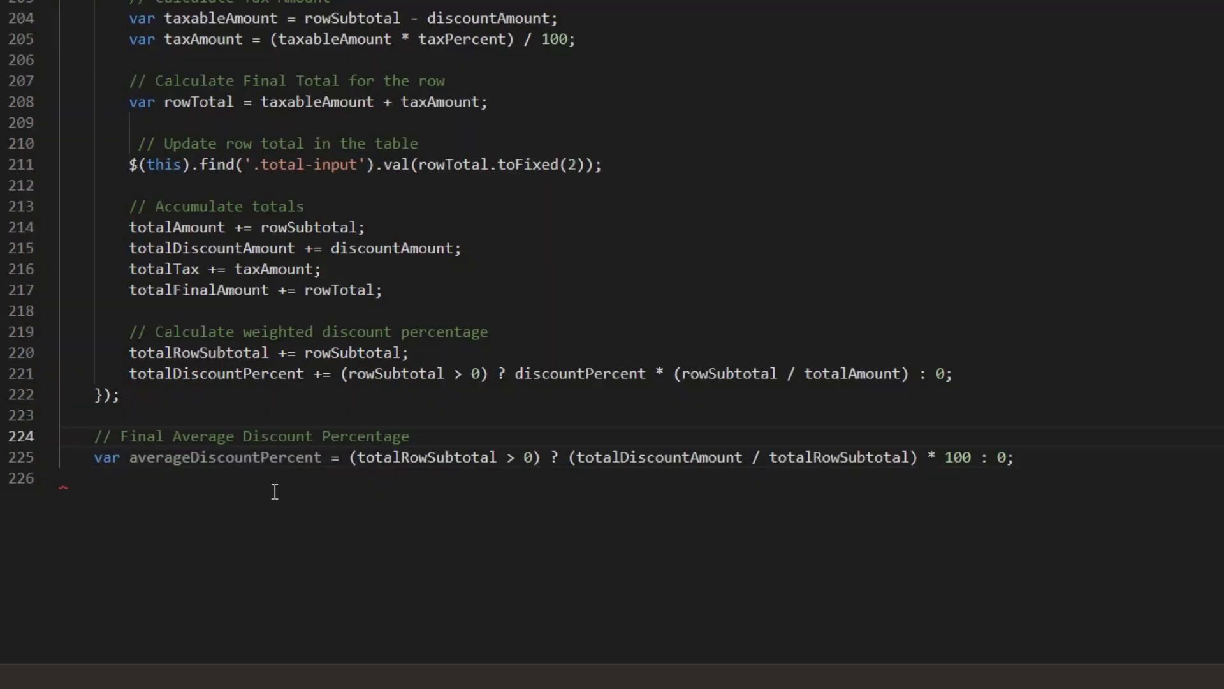
pyautogui.write('// Update APEX items')
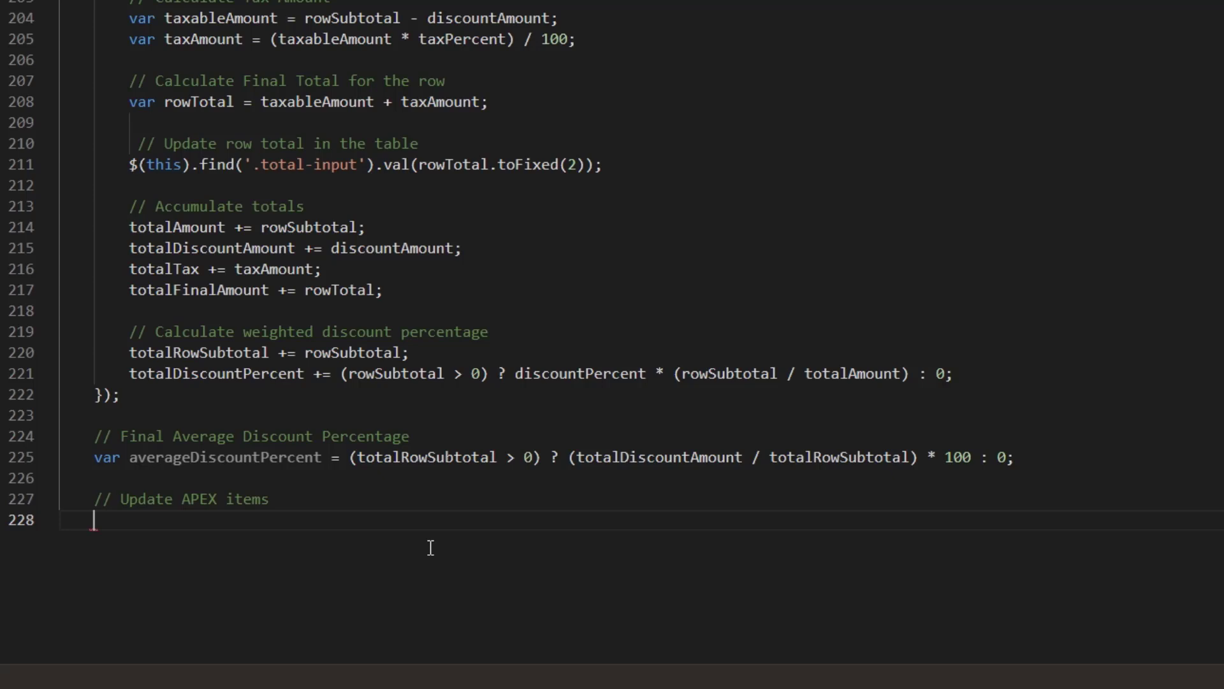
# - Set P9_AMOUNT to totalAmount and add a setValue line for averageDiscountPercent, checking names via Inspect
pyautogui.write("apex.item('').setValue(totalAmount.toFixed(2));")
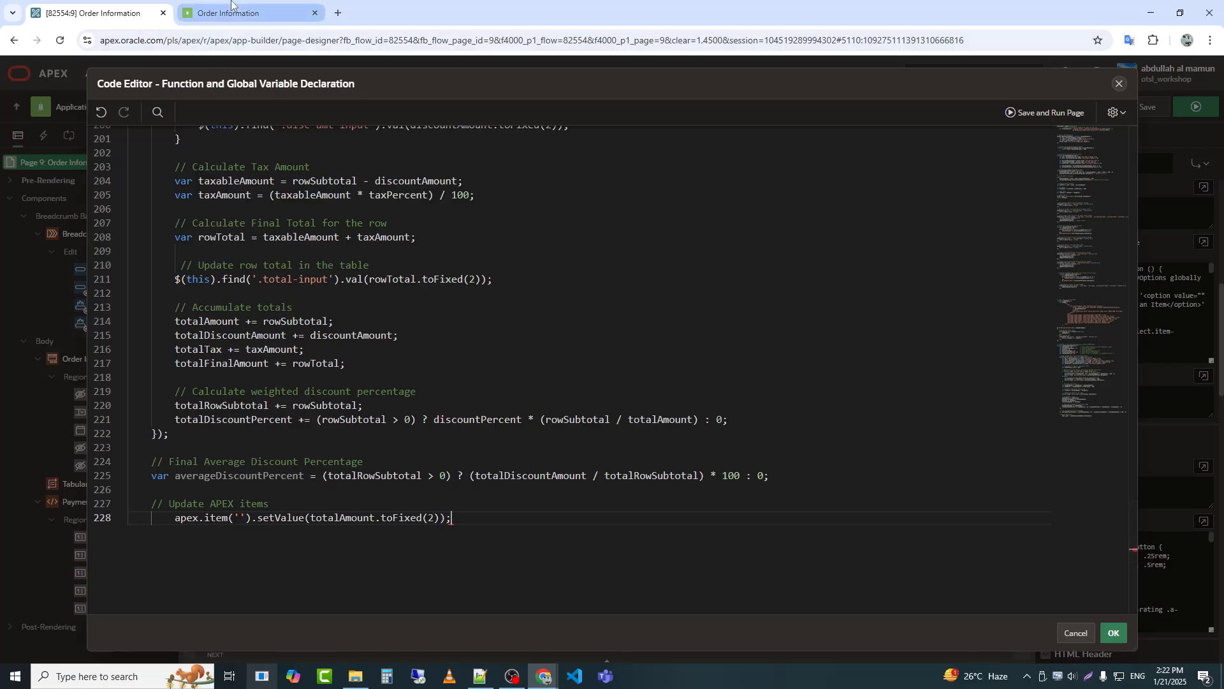
pyautogui.rightClick(329, 457)
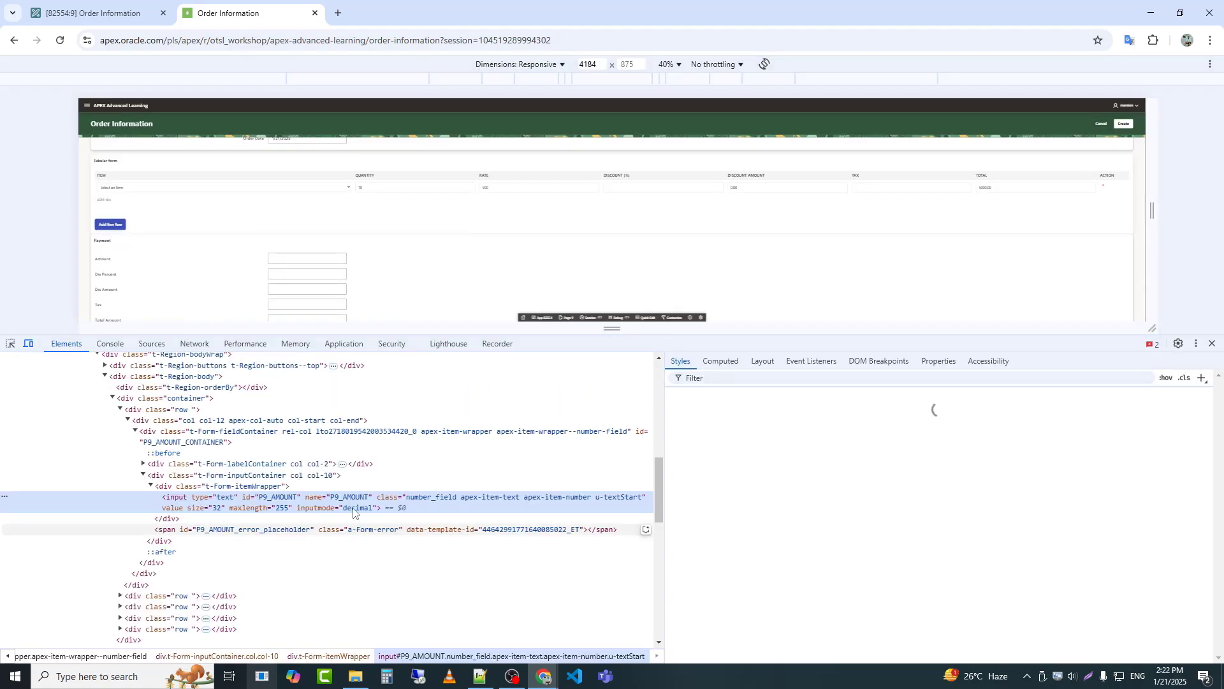
pyautogui.moveTo(343, 496)
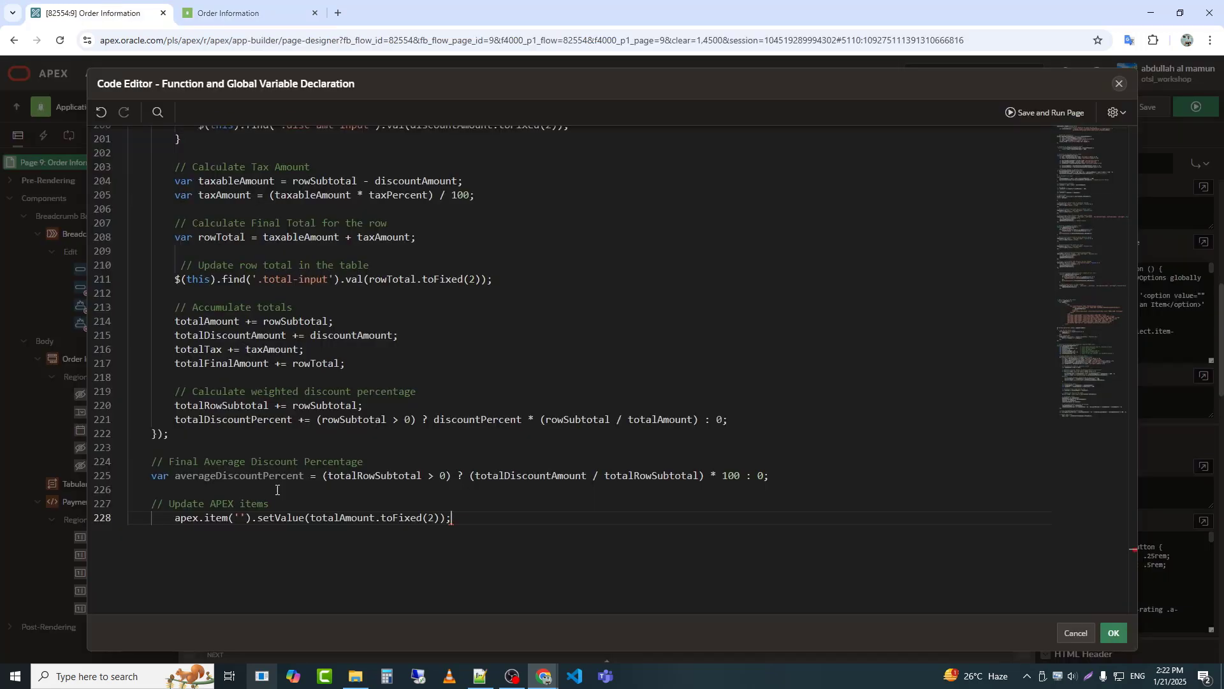
pyautogui.write('P9_AMOUNT')
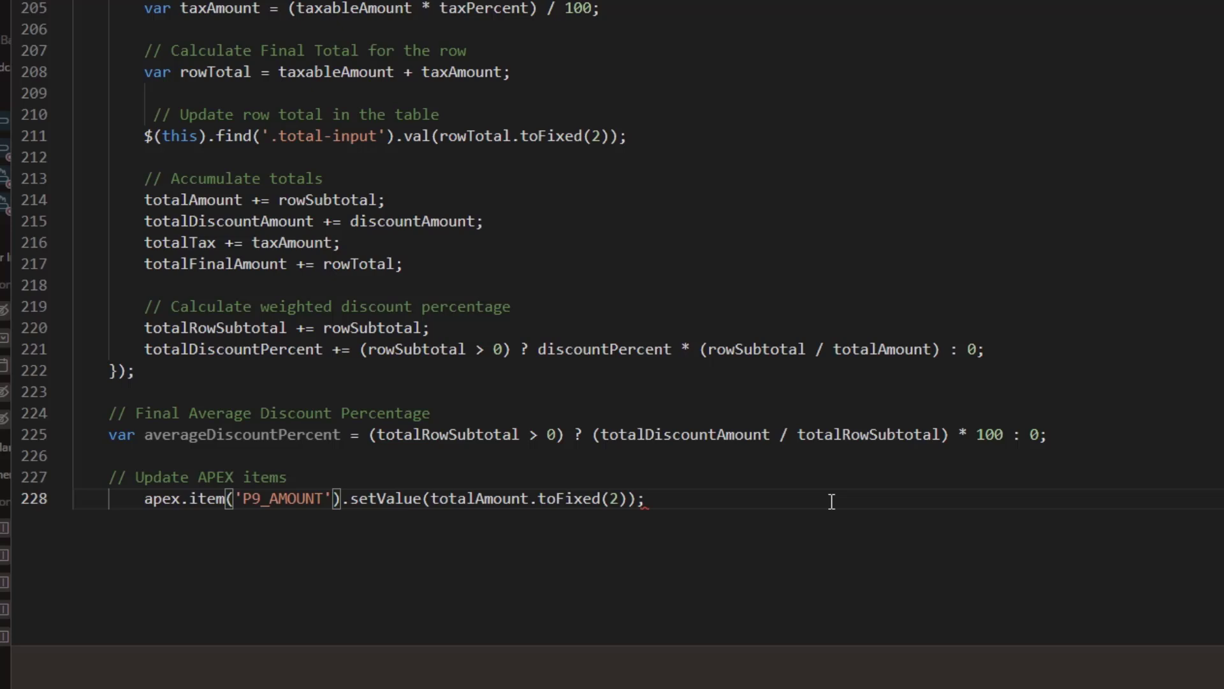
pyautogui.press('enter')
pyautogui.write("apex.item('').setValue(totalDiscountAmount.toFixed(2));")
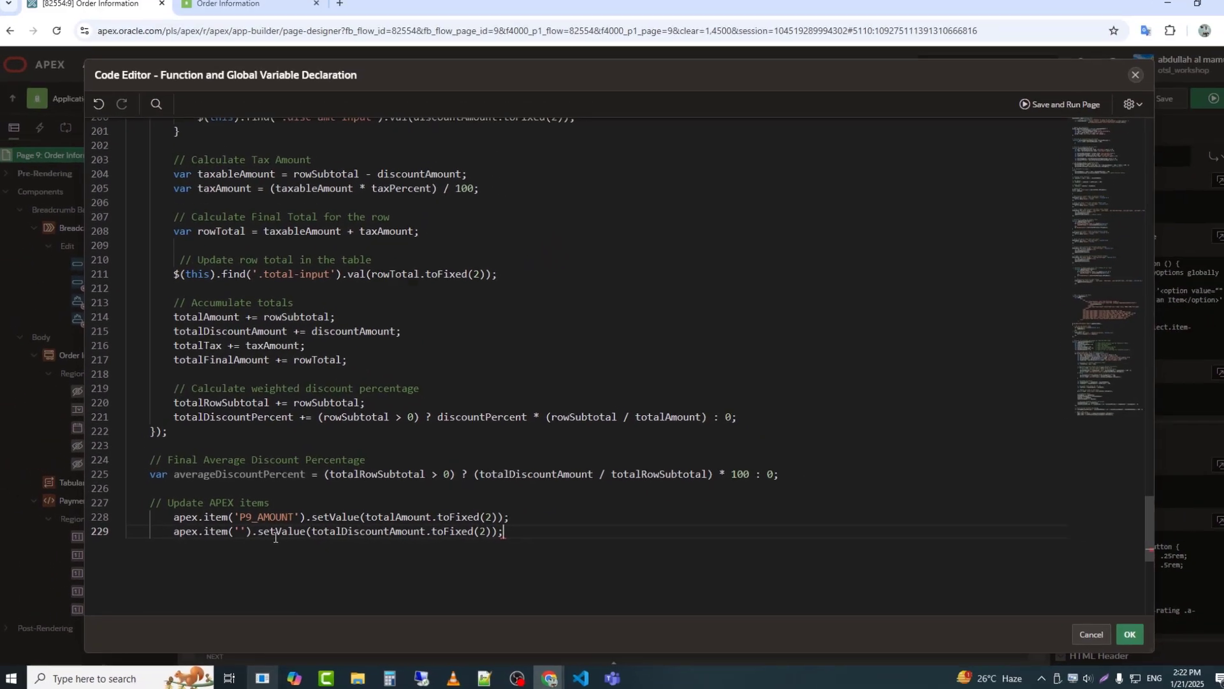
pyautogui.click(250, 13)
pyautogui.write('P9_DIS_AMOUNT')
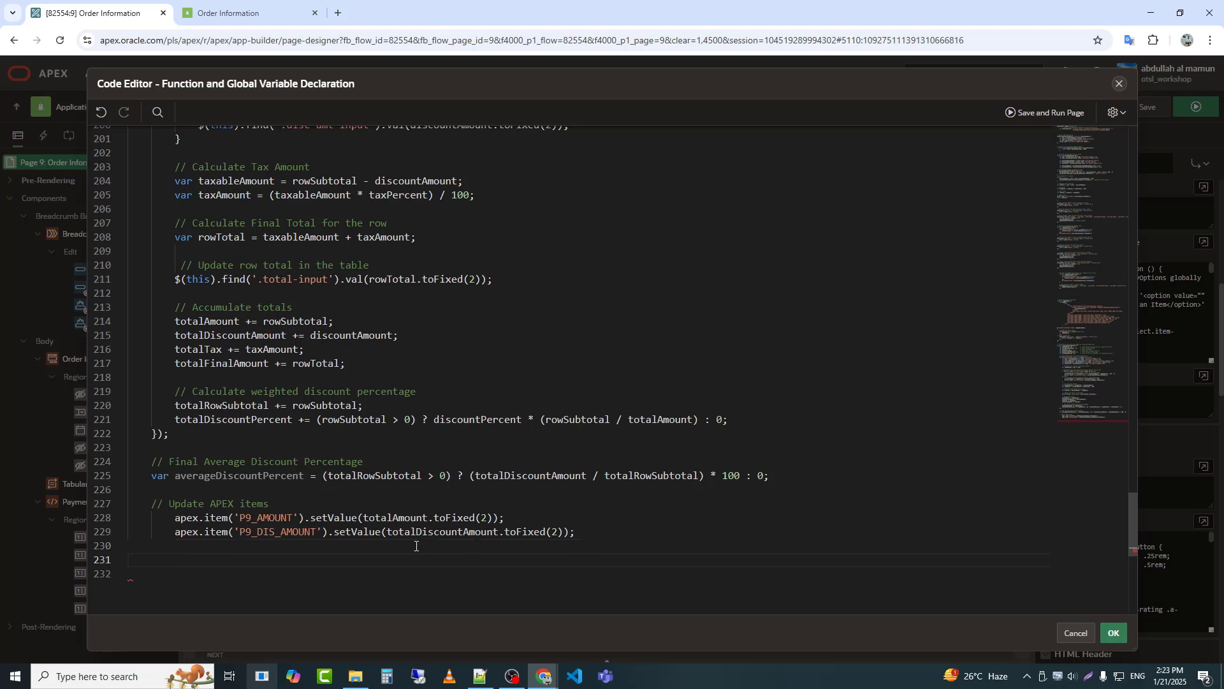
pyautogui.write("apex.item('').setValue(averageDiscountPercent.toFixed(2)); // Update Discount (%)")
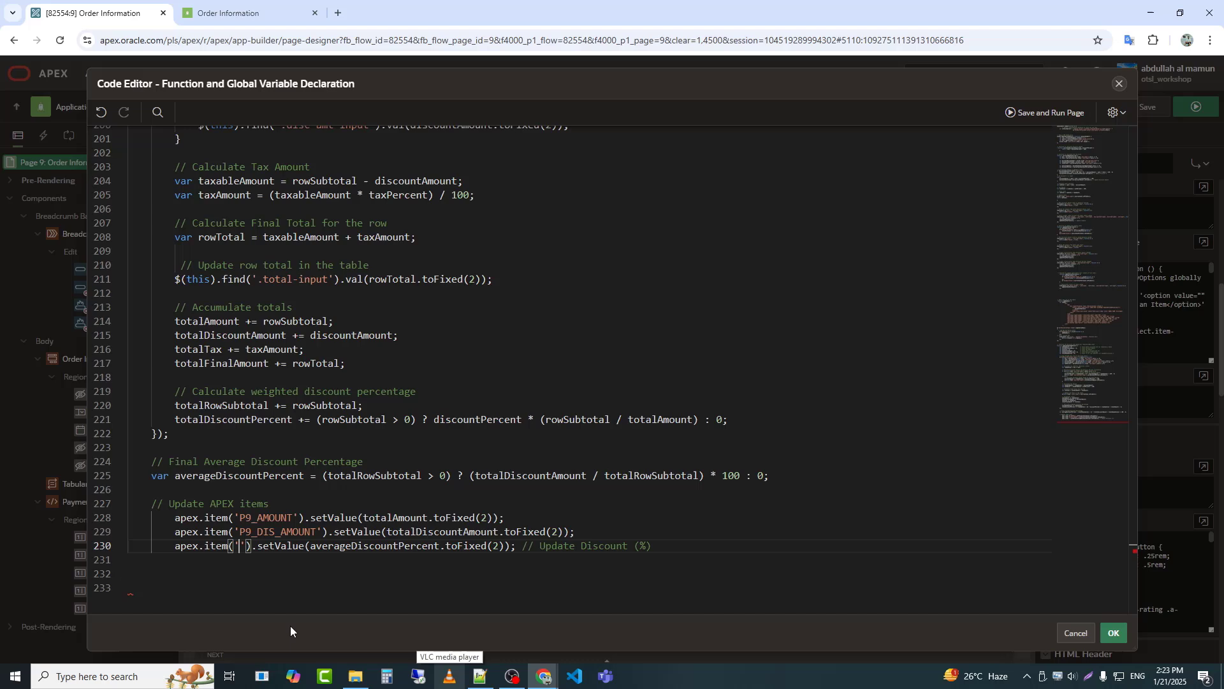
# - Set P9_TAX to totalTax.toFixed(2) after confirming the item name in the running page
pyautogui.click(243, 13)
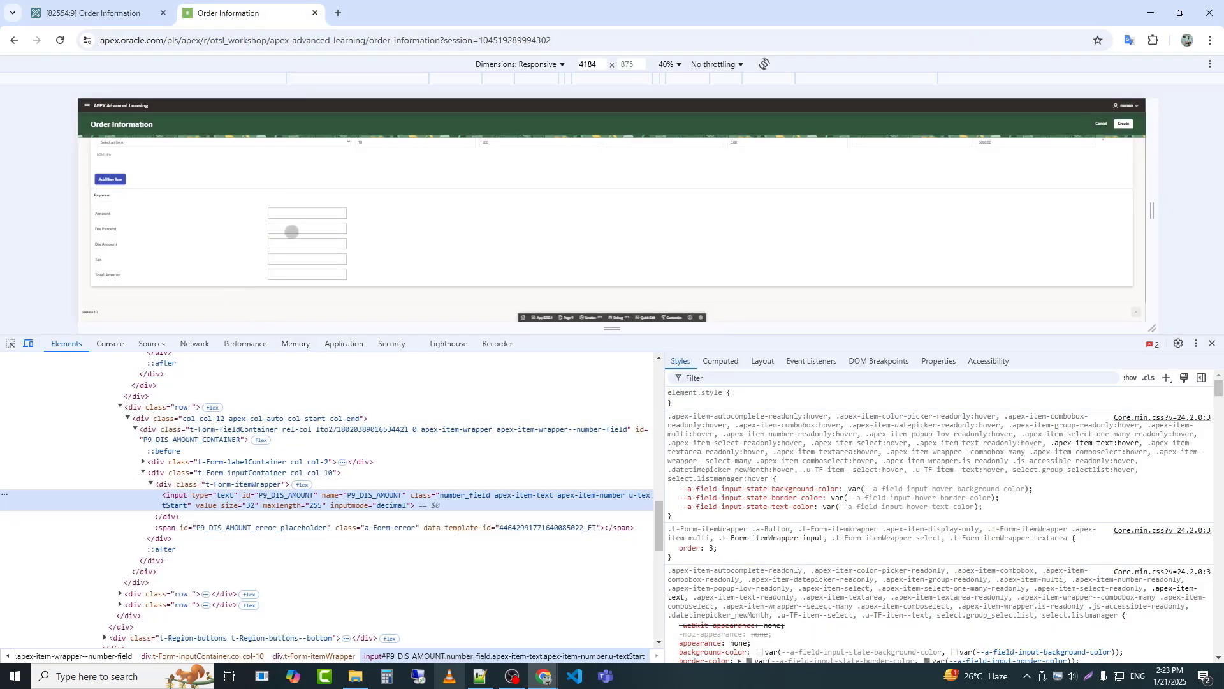
pyautogui.moveTo(352, 495)
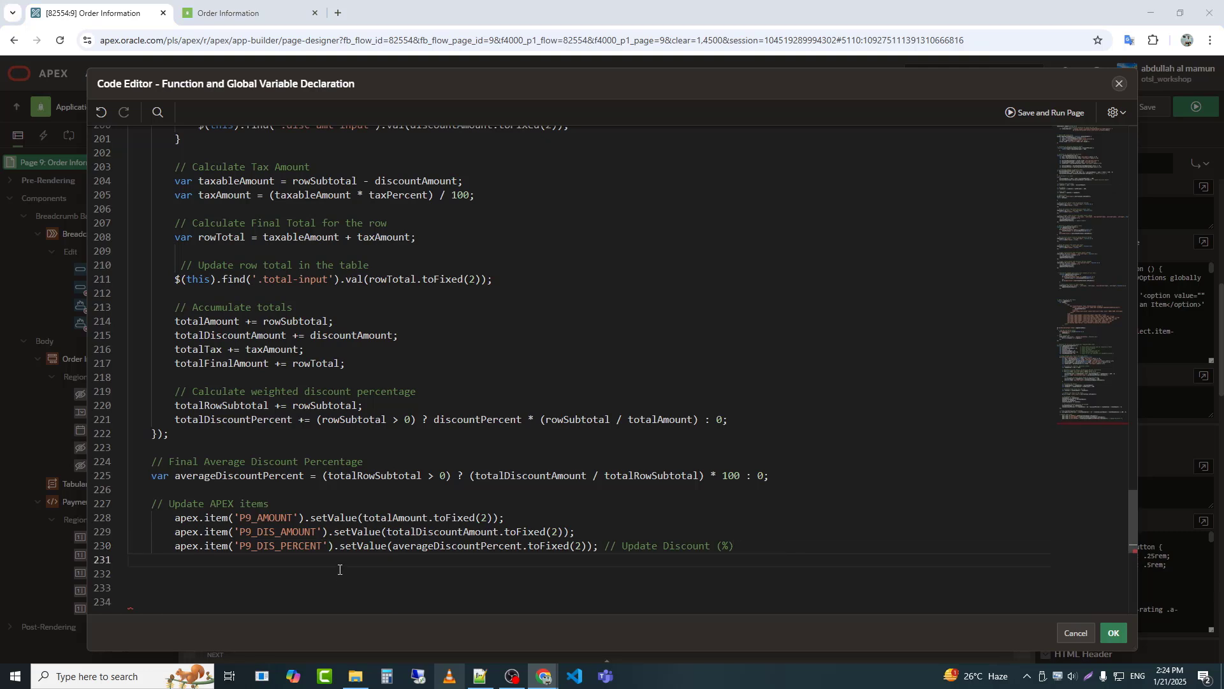
pyautogui.write("apex.item('').setValue(totalTax.toFixed(2));")
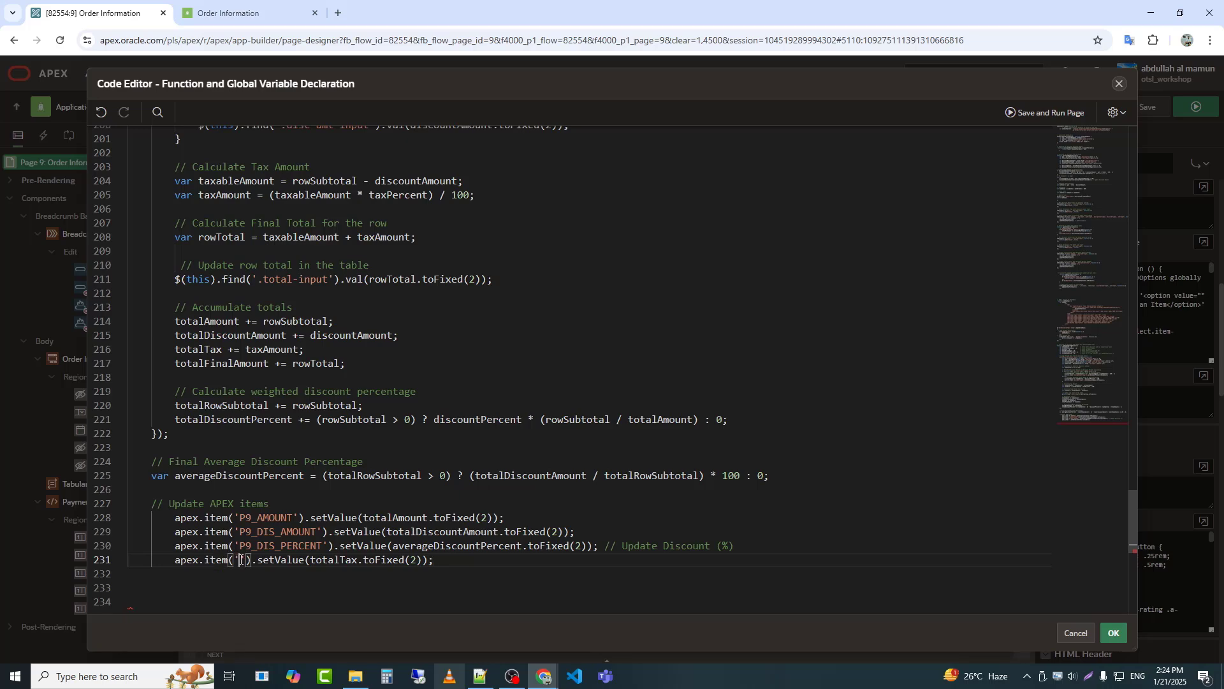
pyautogui.click(242, 12)
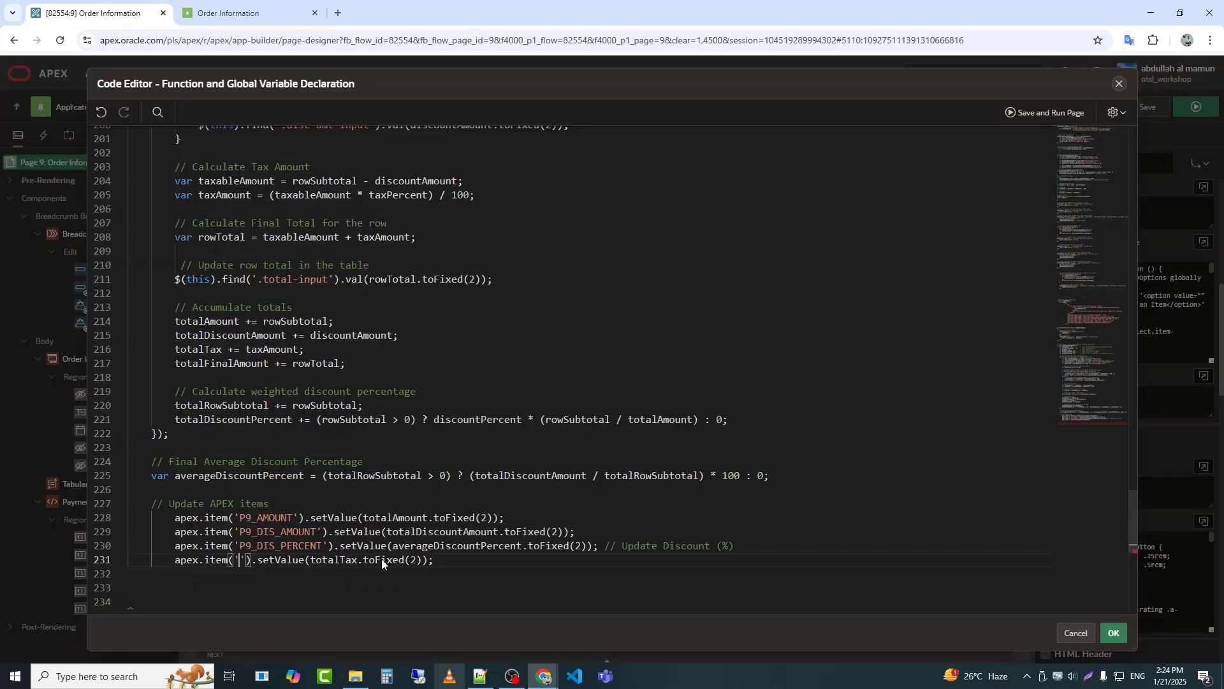
pyautogui.write('P9_TAX')
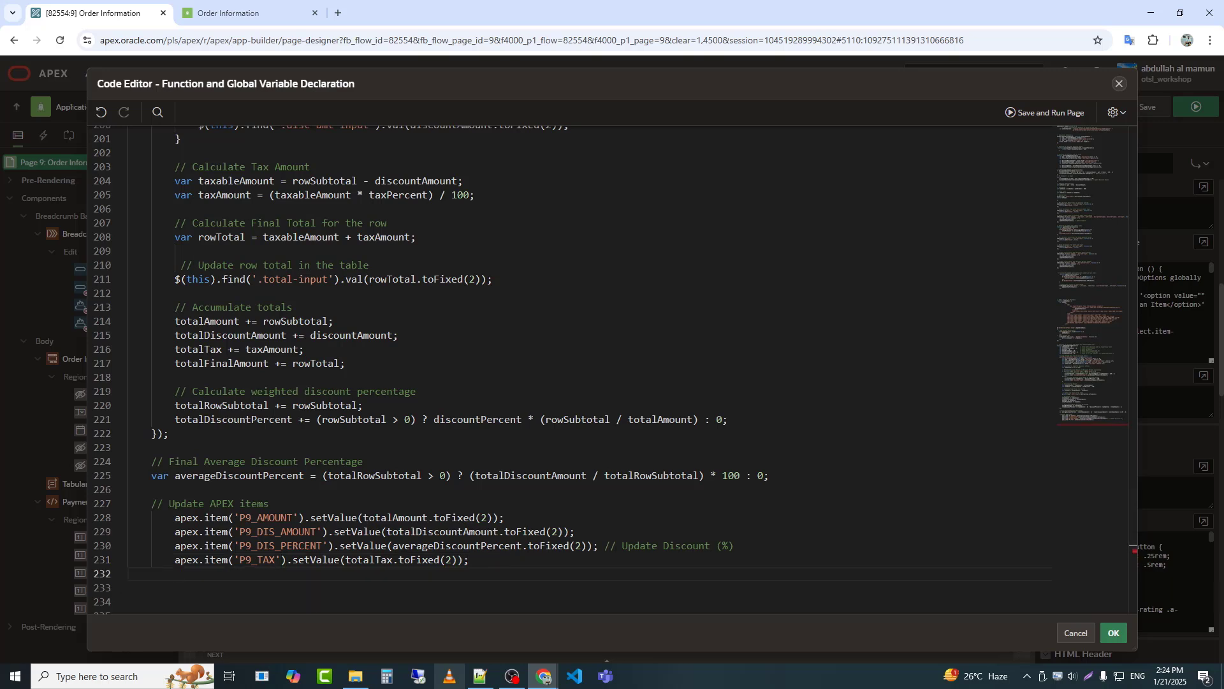
# - Set P9_TOTAL_AMOUNT to totalFinalAmount.toFixed(2), looking up the Total Amount item name via Inspect
pyautogui.write("apex.item('').setValue(totalFinalAmount.toFixed(2));")
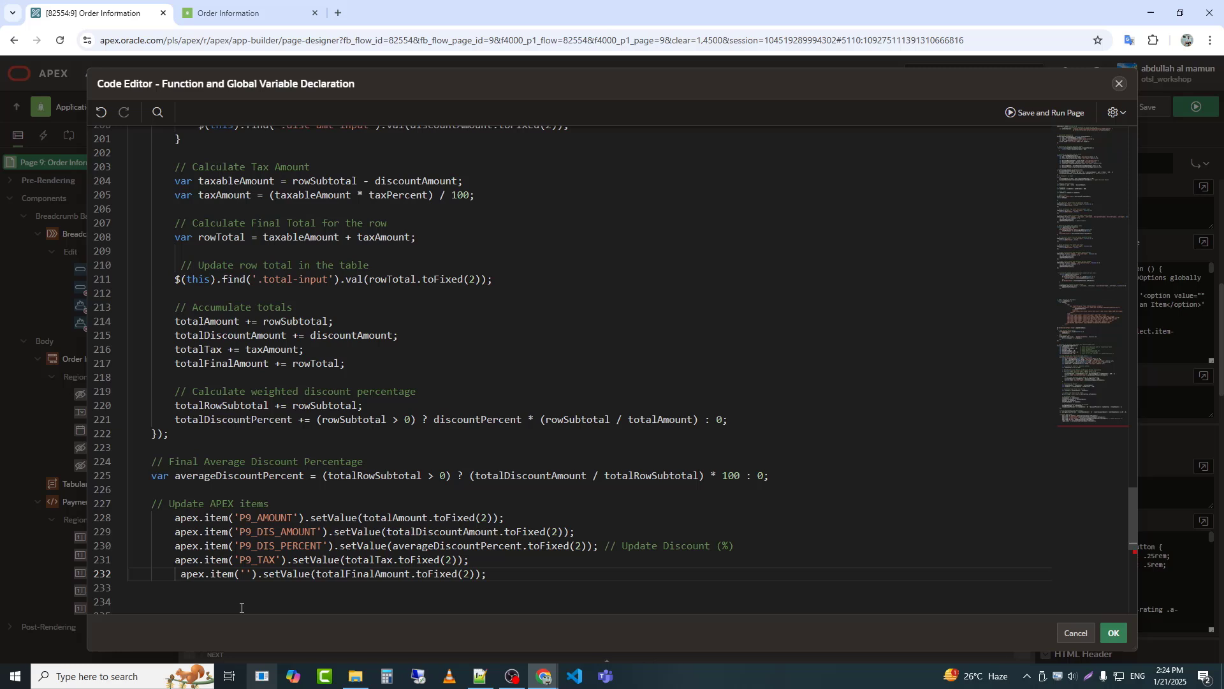
pyautogui.press('Backspace')
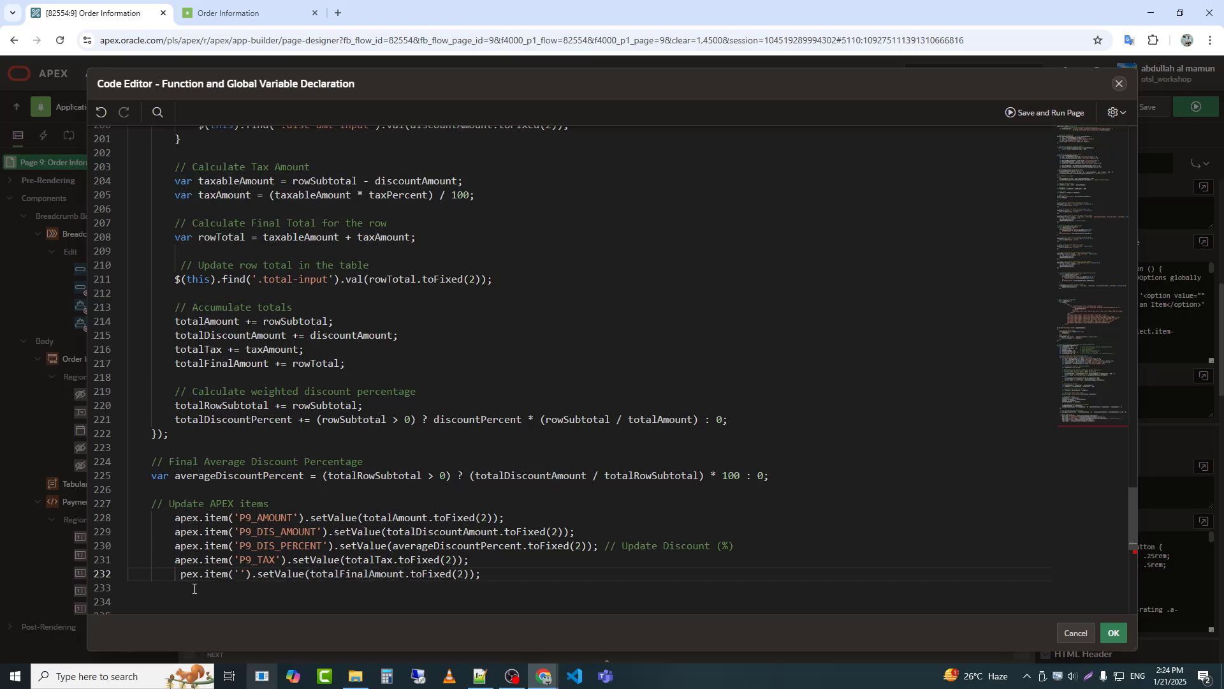
pyautogui.write('a')
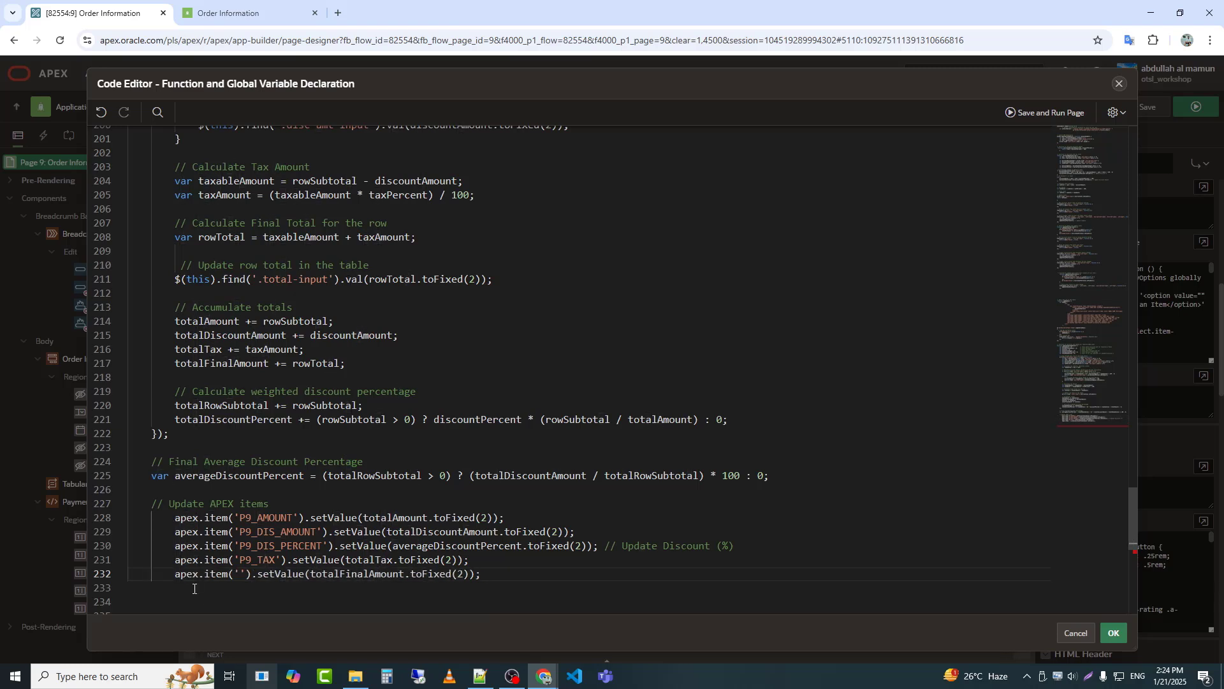
pyautogui.click(250, 12)
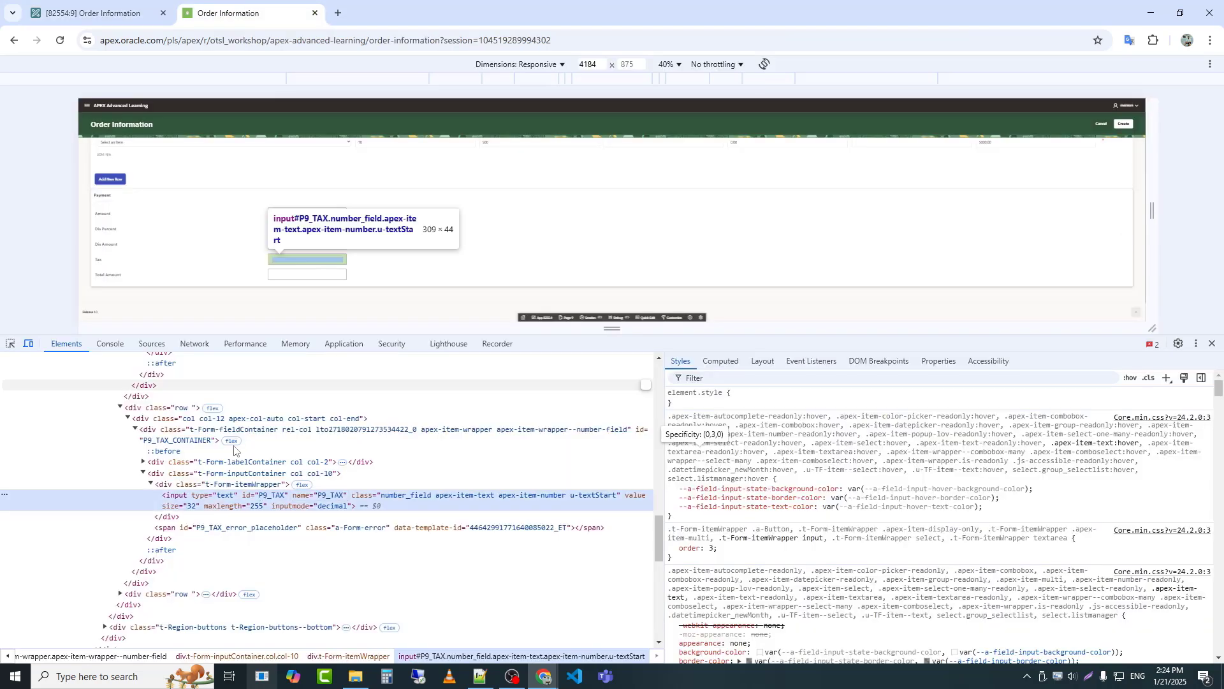
pyautogui.rightClick(307, 259)
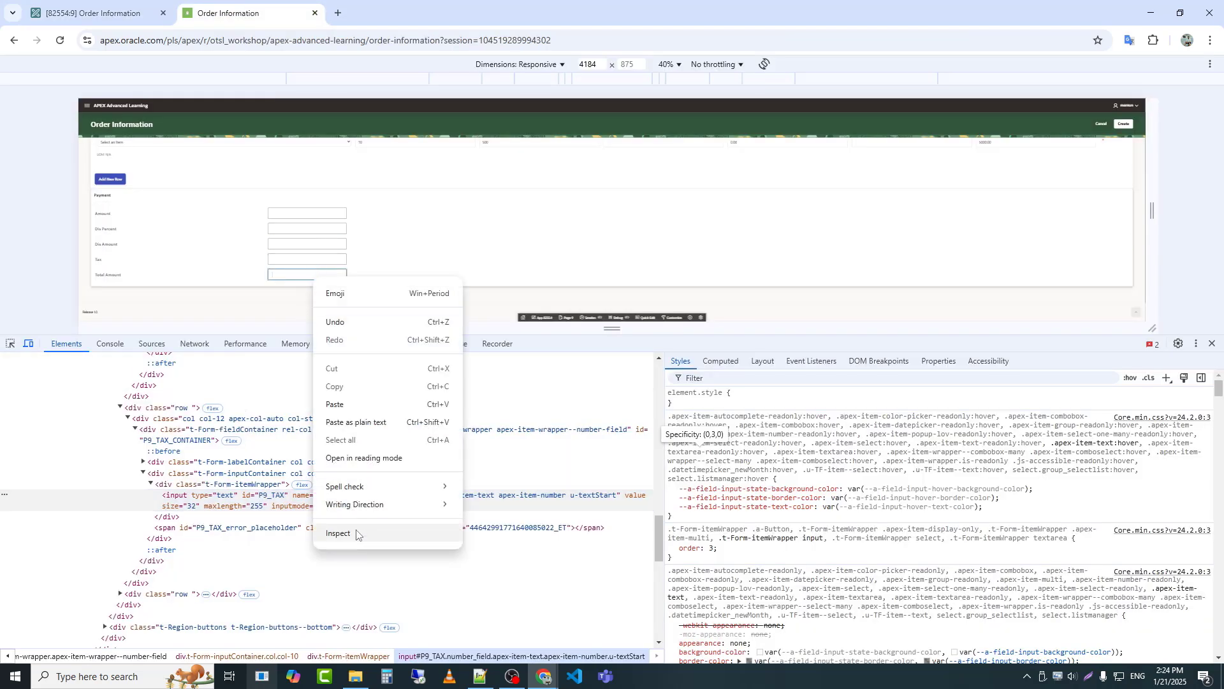
pyautogui.click(337, 533)
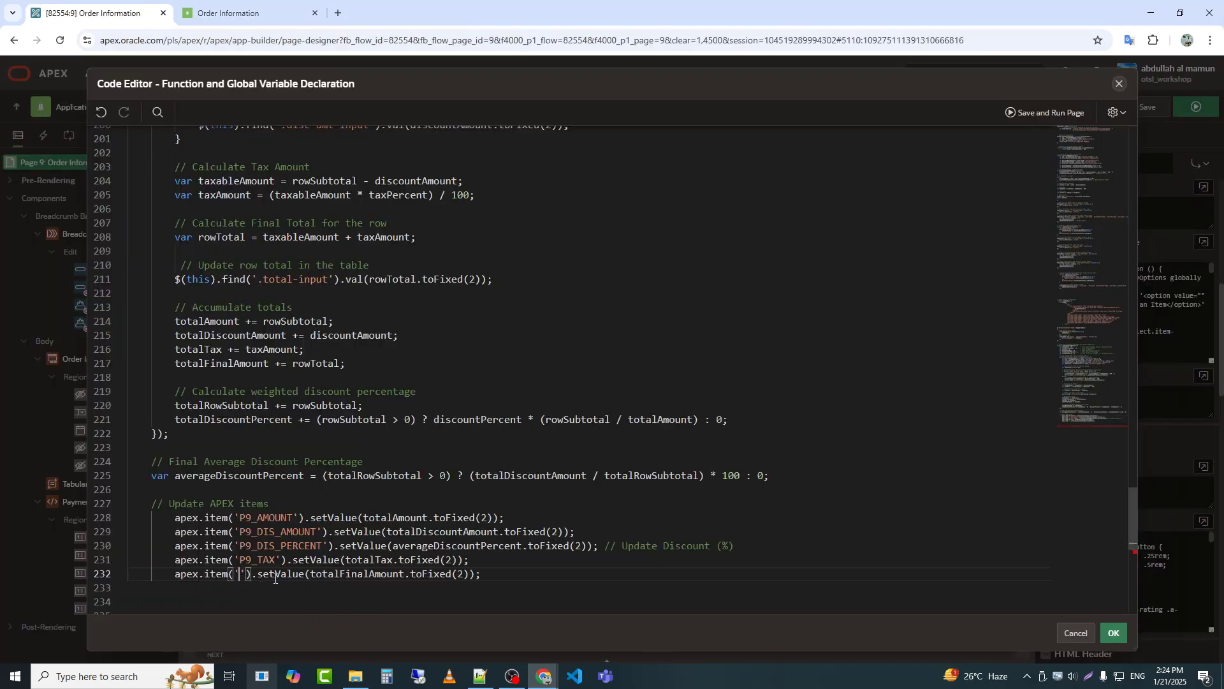
pyautogui.write('P9_TOTAL_AMOUNT')
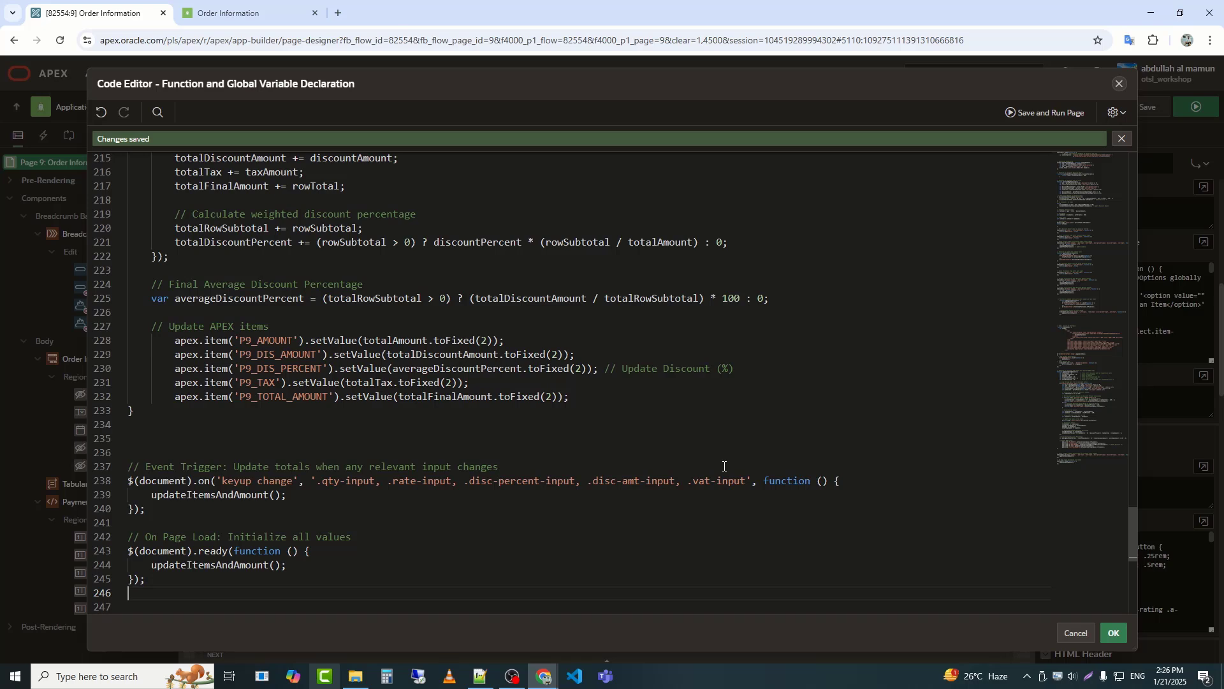
pyautogui.moveTo(880, 295)
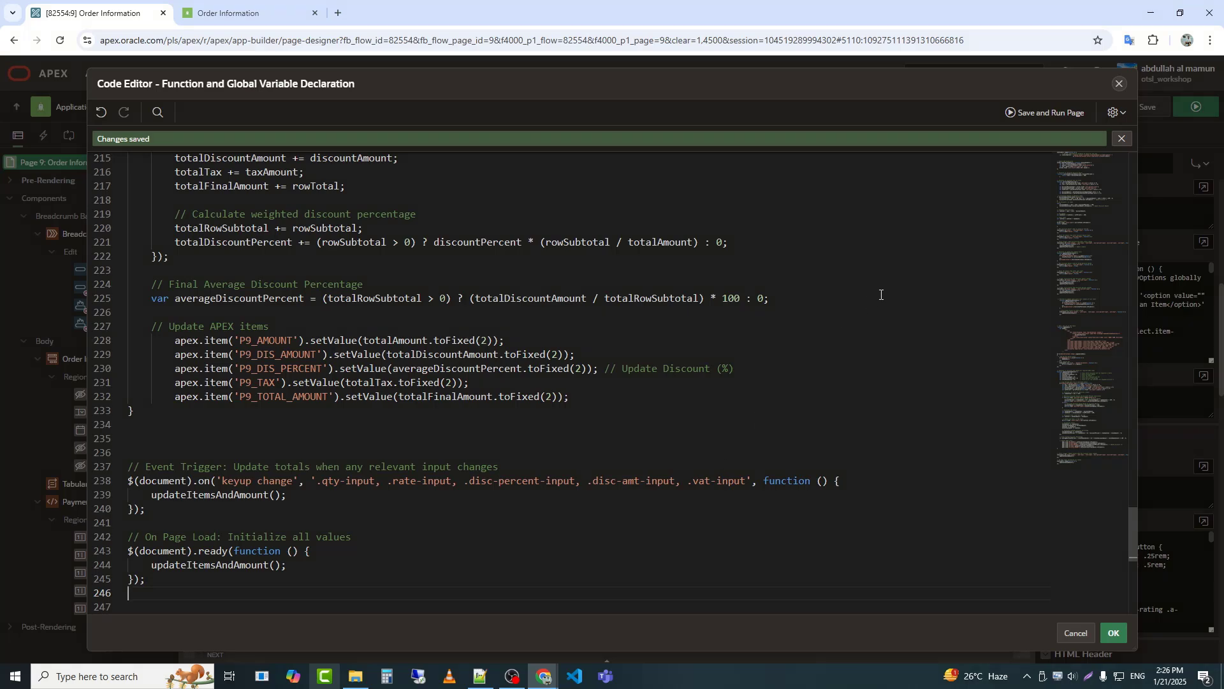
pyautogui.moveTo(1044, 112)
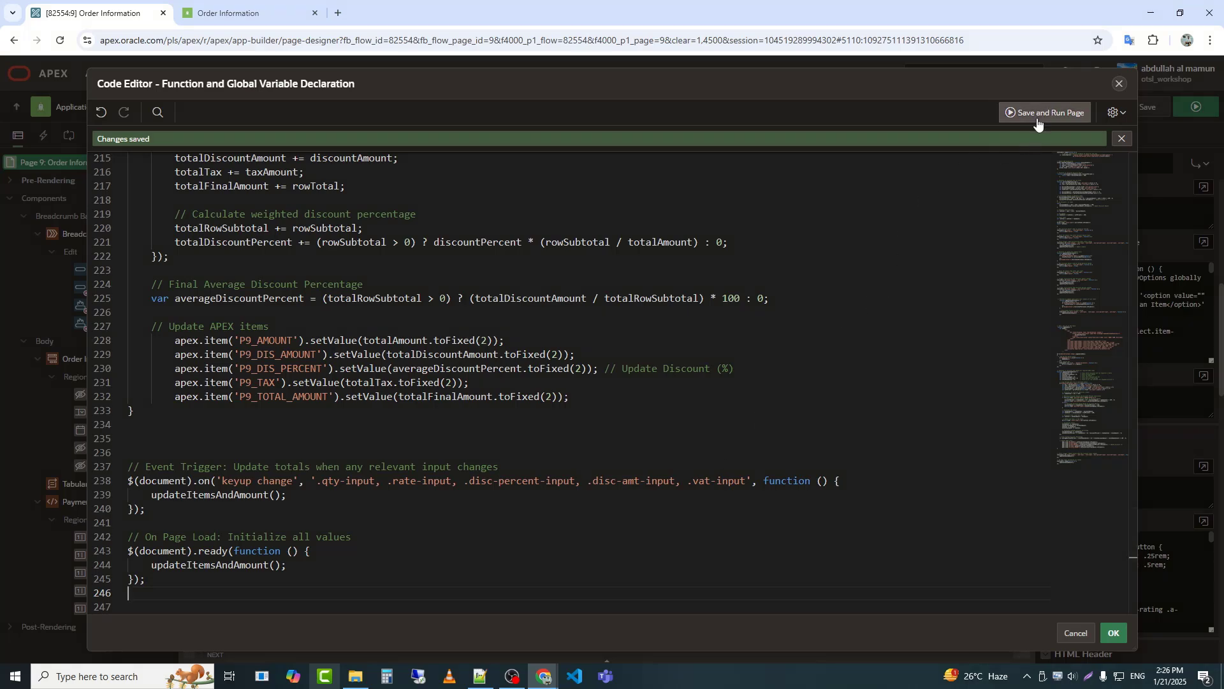
# - Save the page code and run the Order Information page
pyautogui.click(1045, 112)
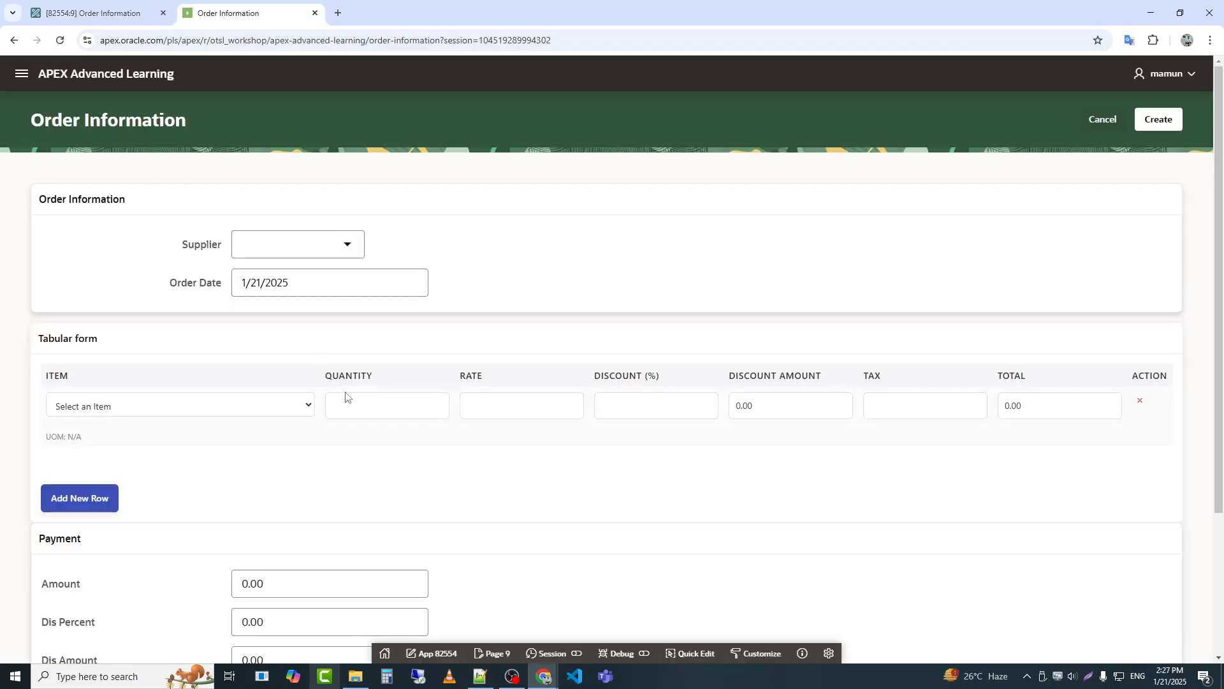
# - Fill the first row with quantity 1, rate 500, discount and tax 15 so Payment totals recalculate
pyautogui.scroll(-3)
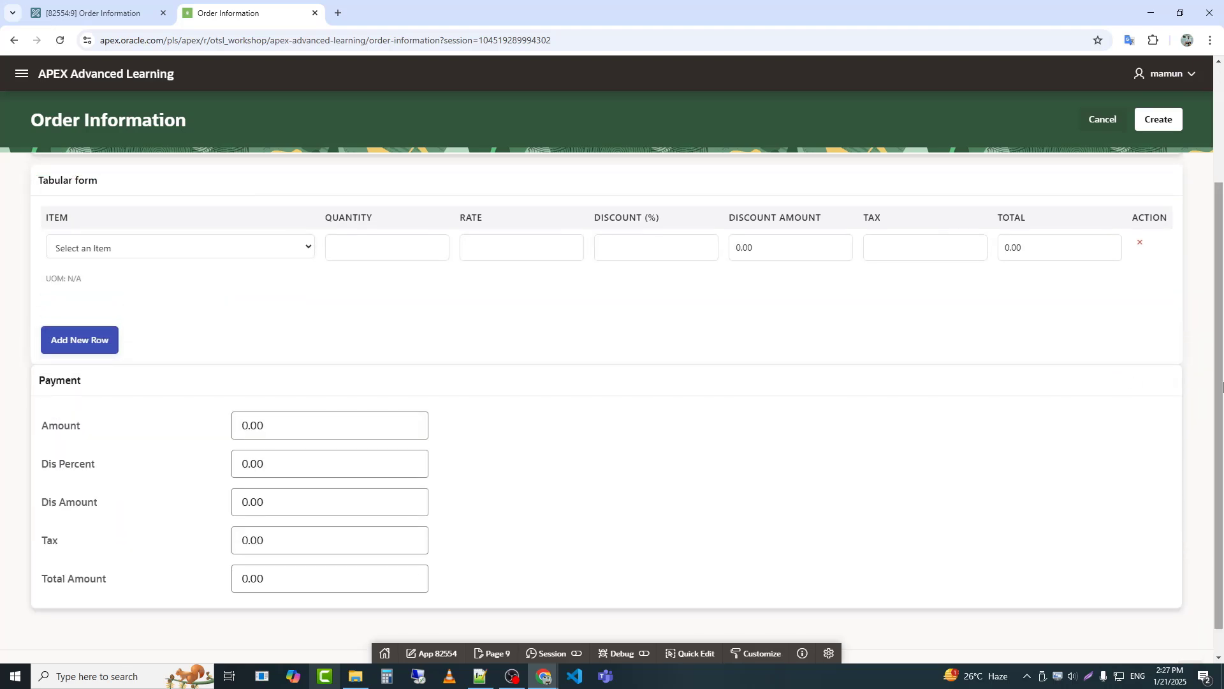
pyautogui.write('1')
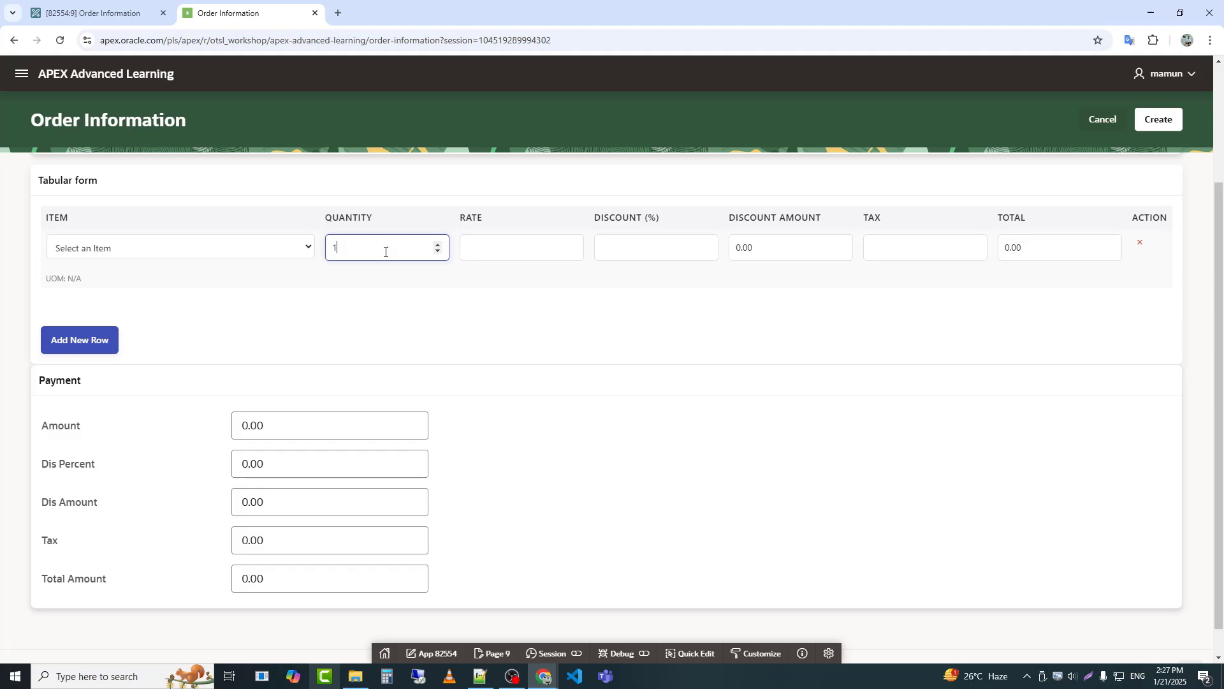
pyautogui.write('500')
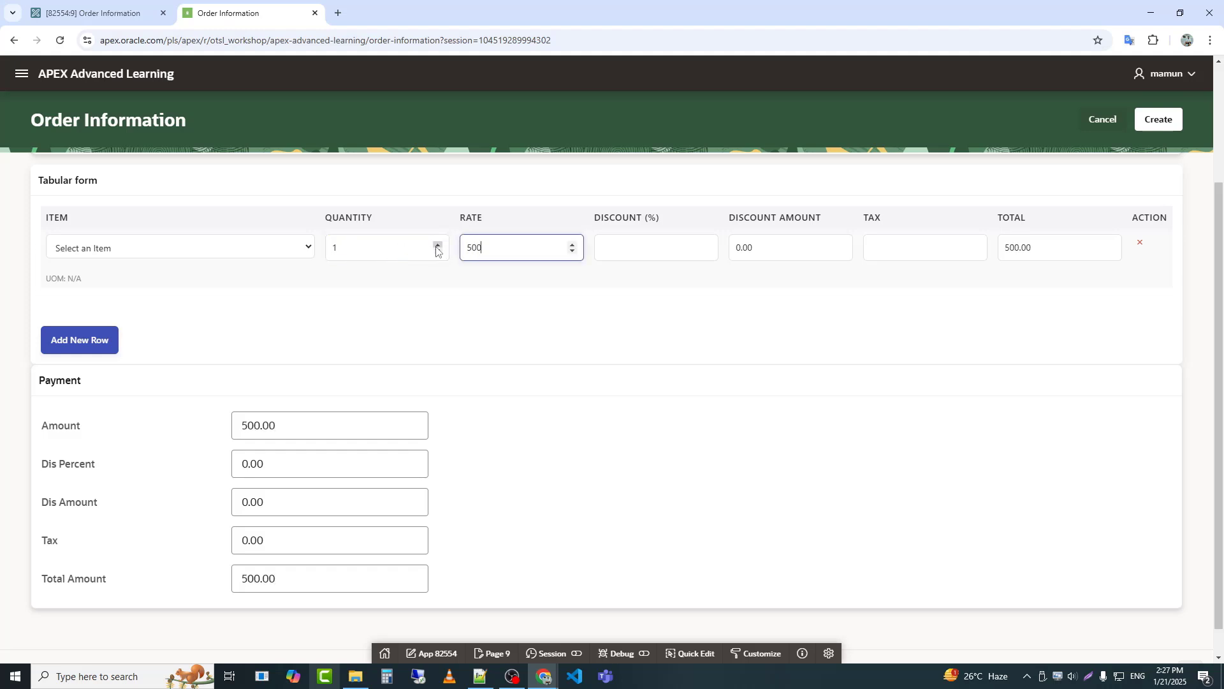
pyautogui.write('8')
pyautogui.click(791, 248)
pyautogui.write('1')
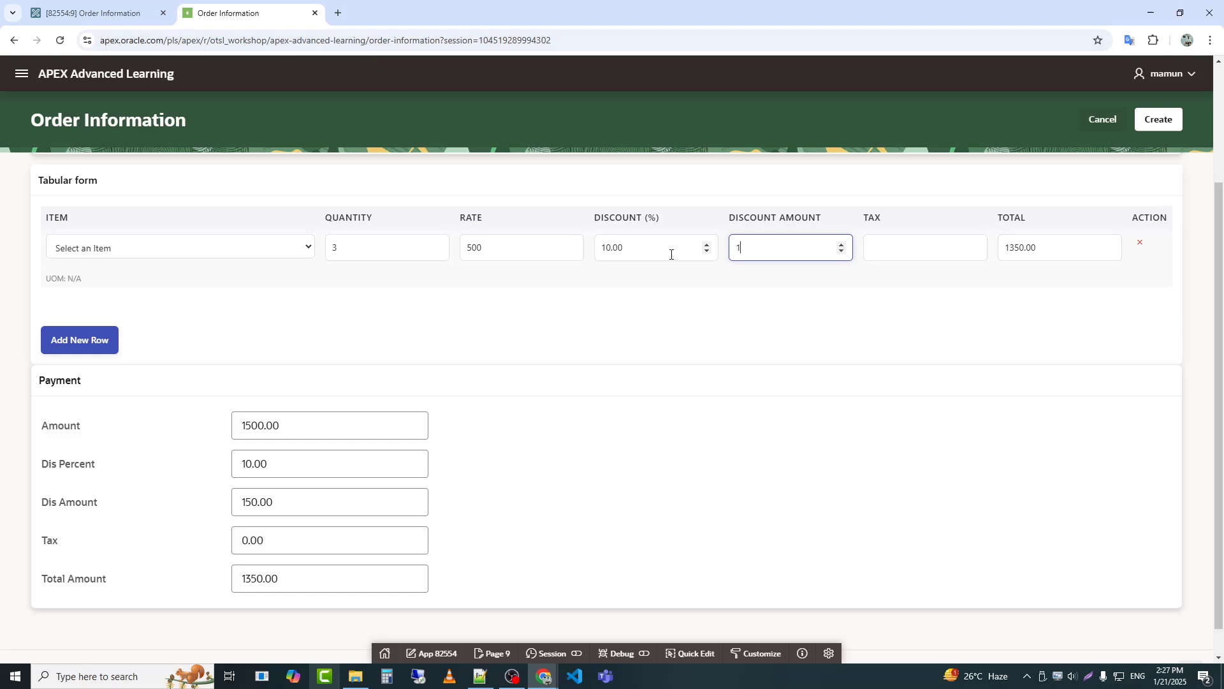
pyautogui.write('5')
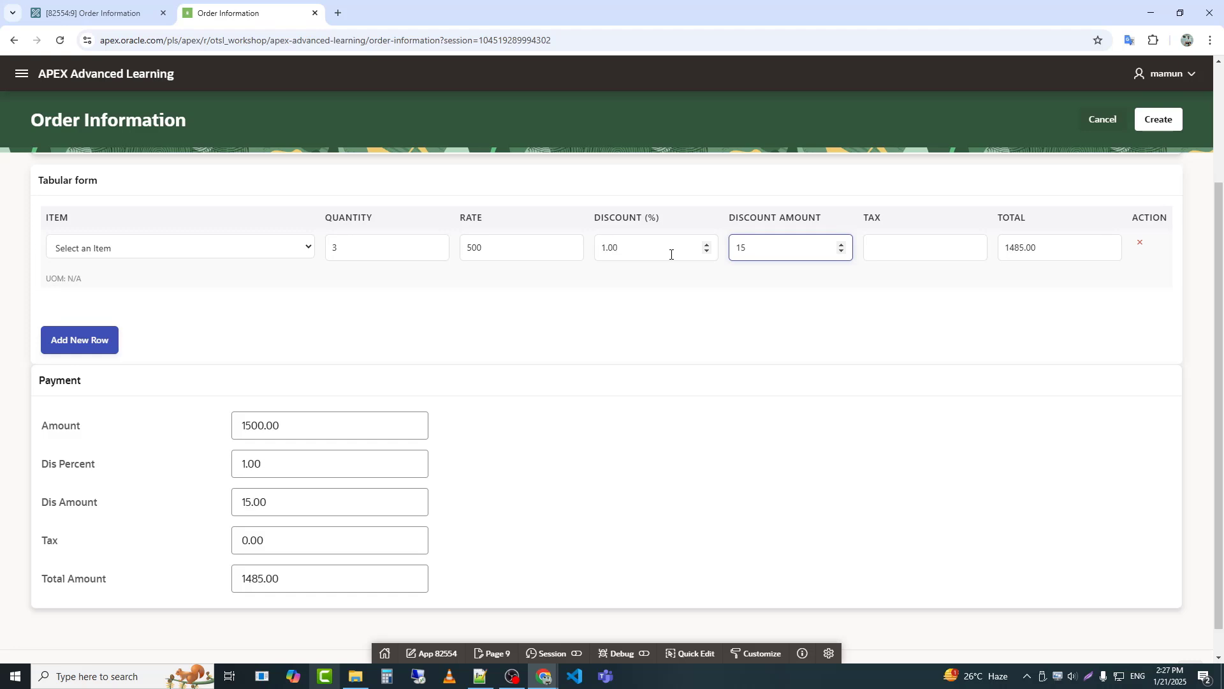
pyautogui.write('0.00')
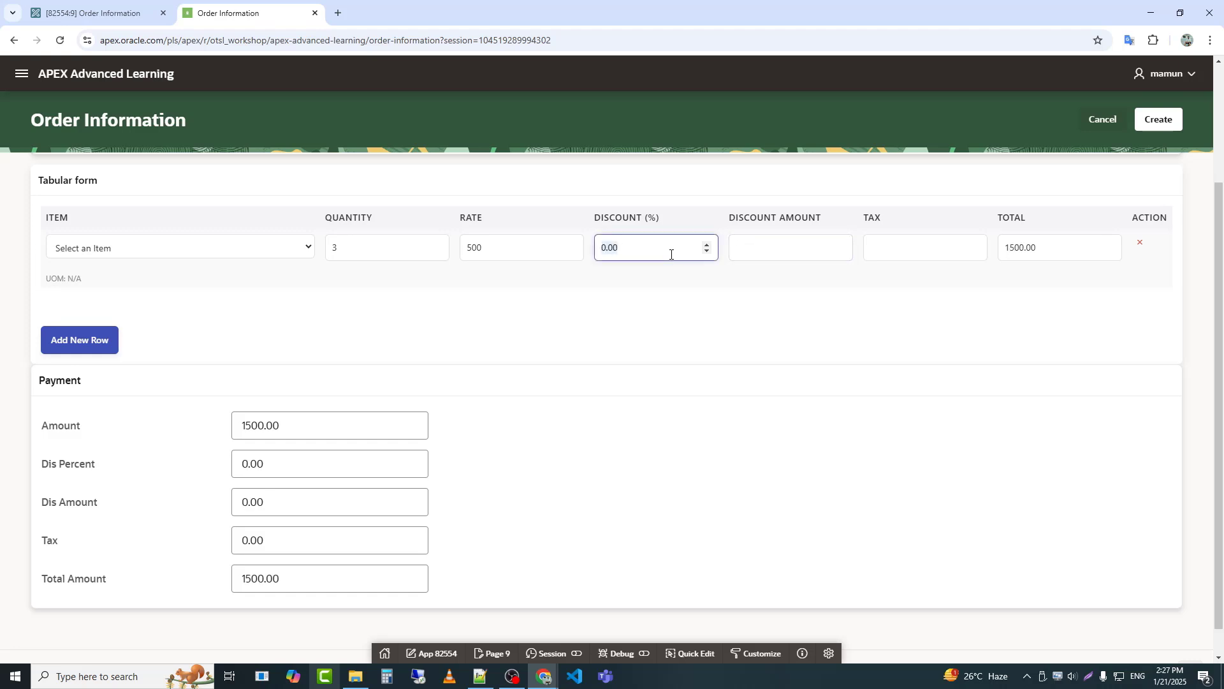
pyautogui.write('15')
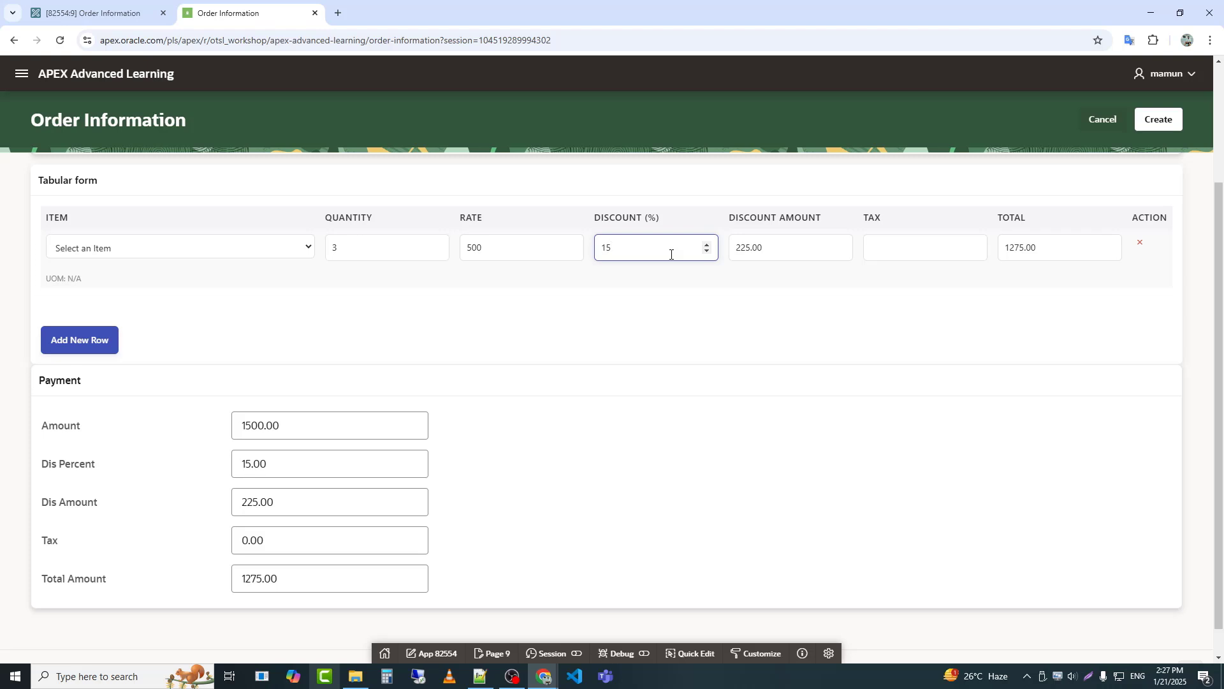
pyautogui.write('1')
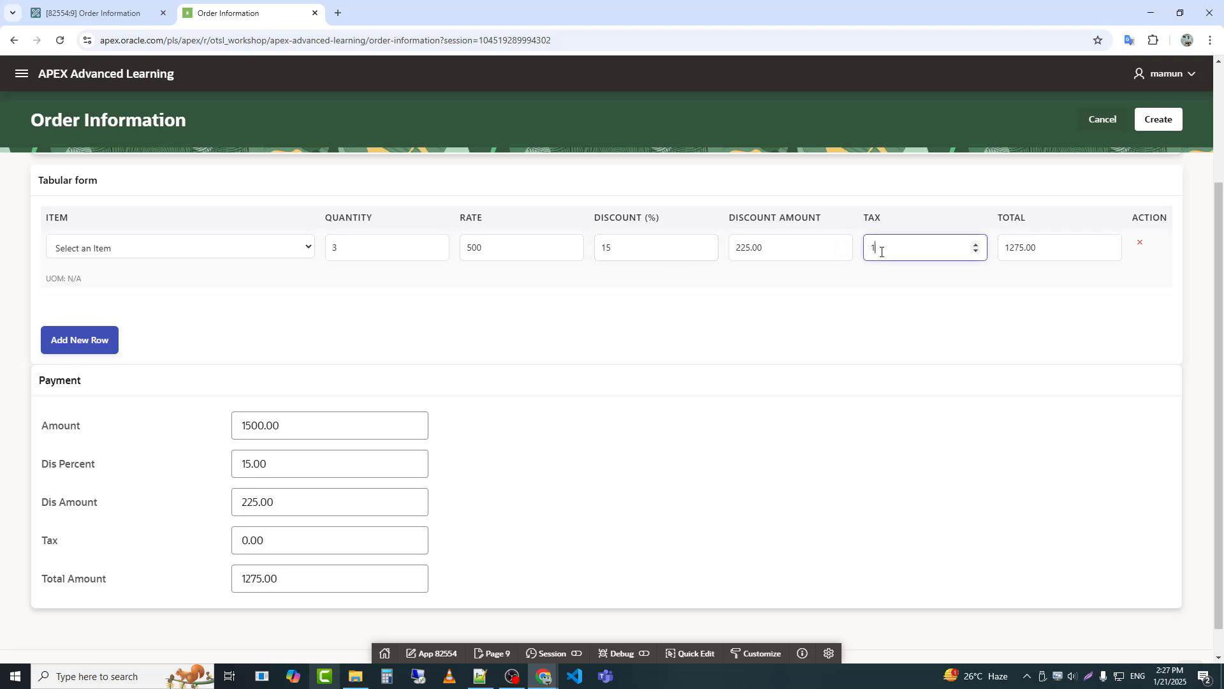
pyautogui.write('5')
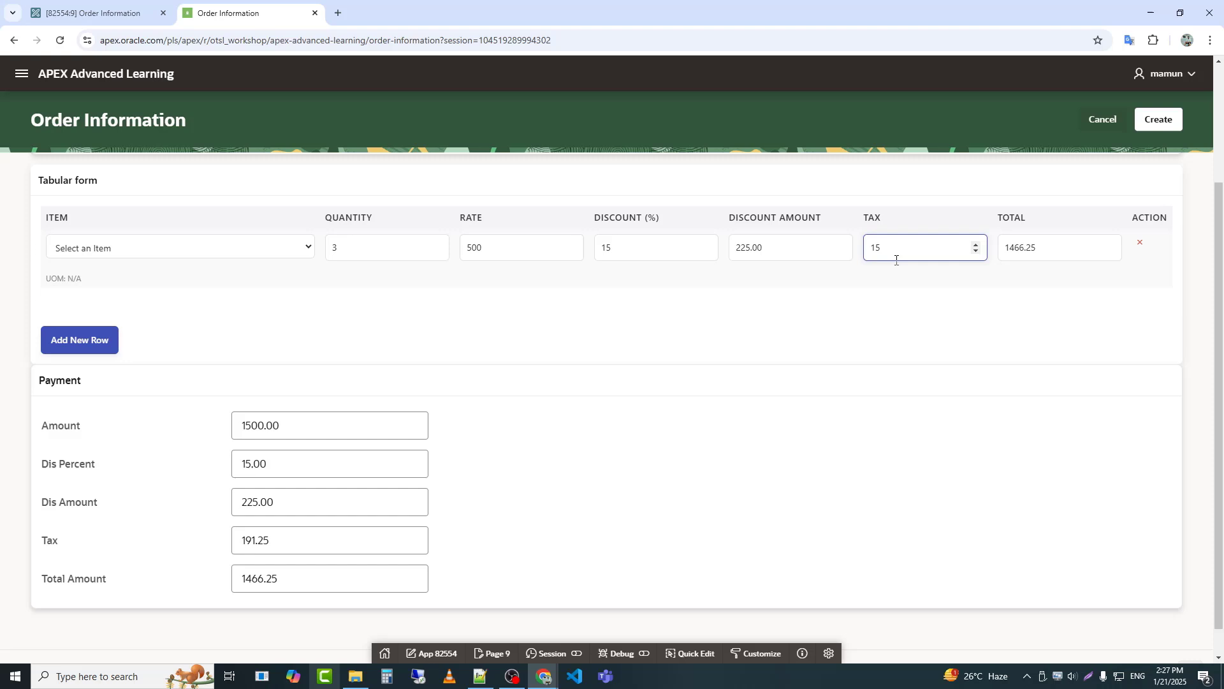
# - Add a second row and enter its quantity, 20% discount and tax value
pyautogui.click(79, 339)
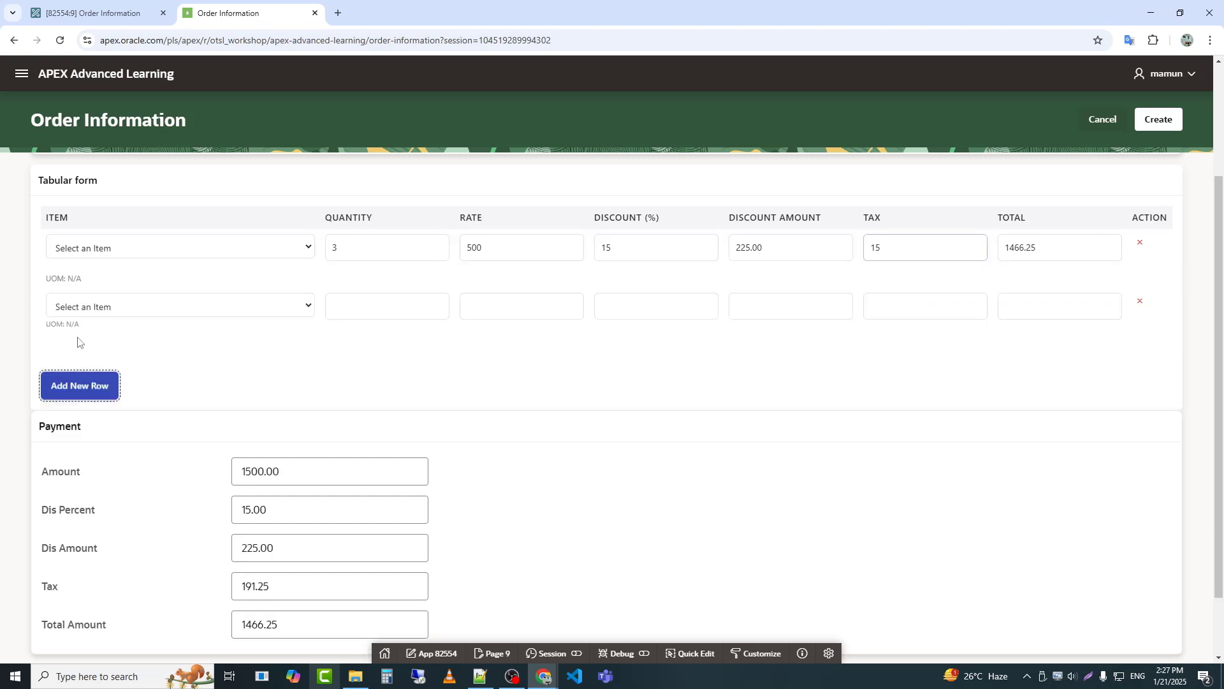
pyautogui.click(385, 305)
pyautogui.write('500')
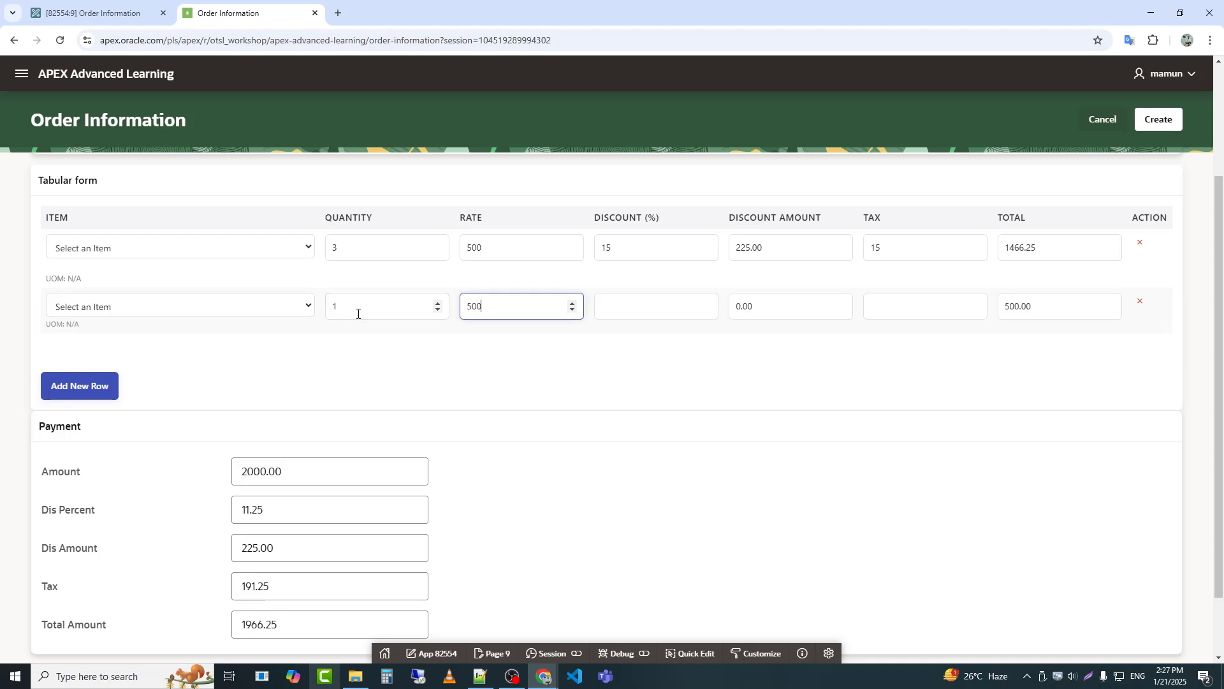
pyautogui.click(655, 305)
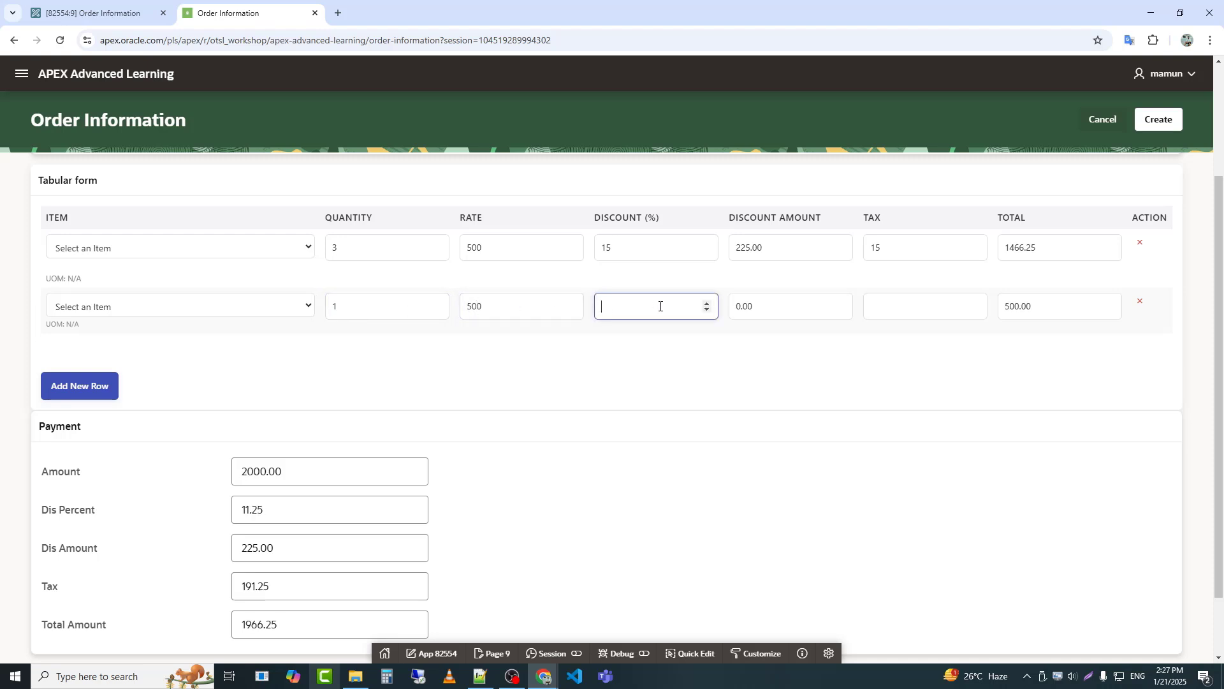
pyautogui.write('20')
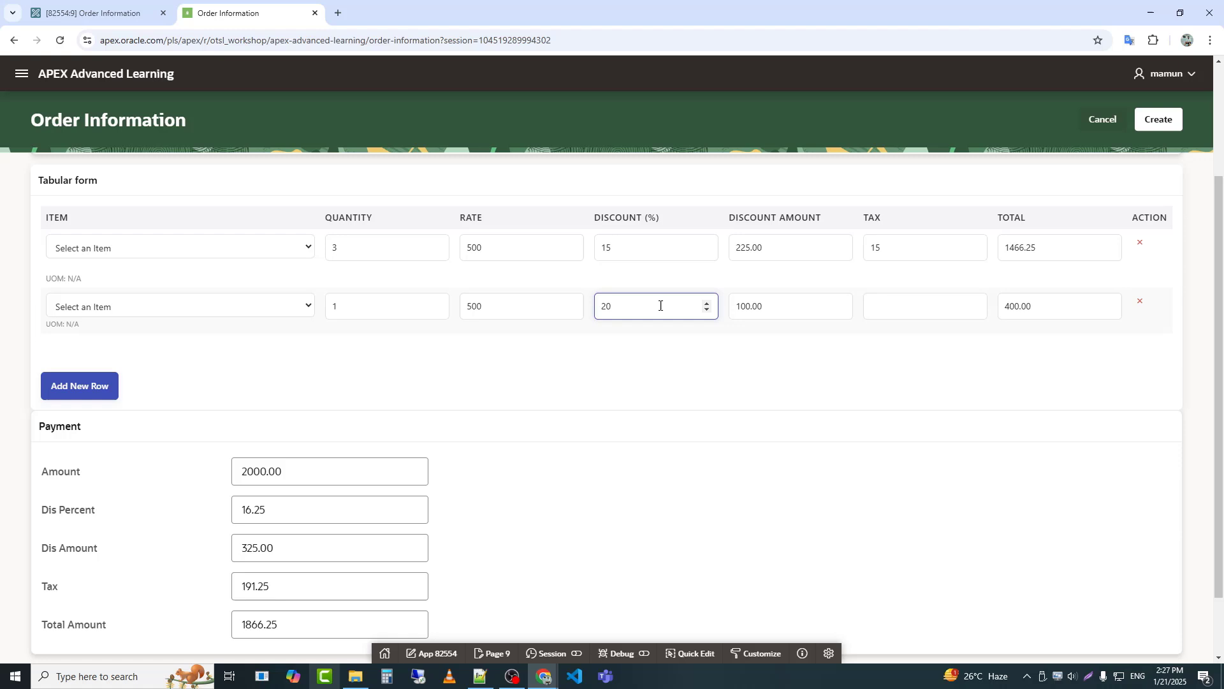
pyautogui.click(923, 304)
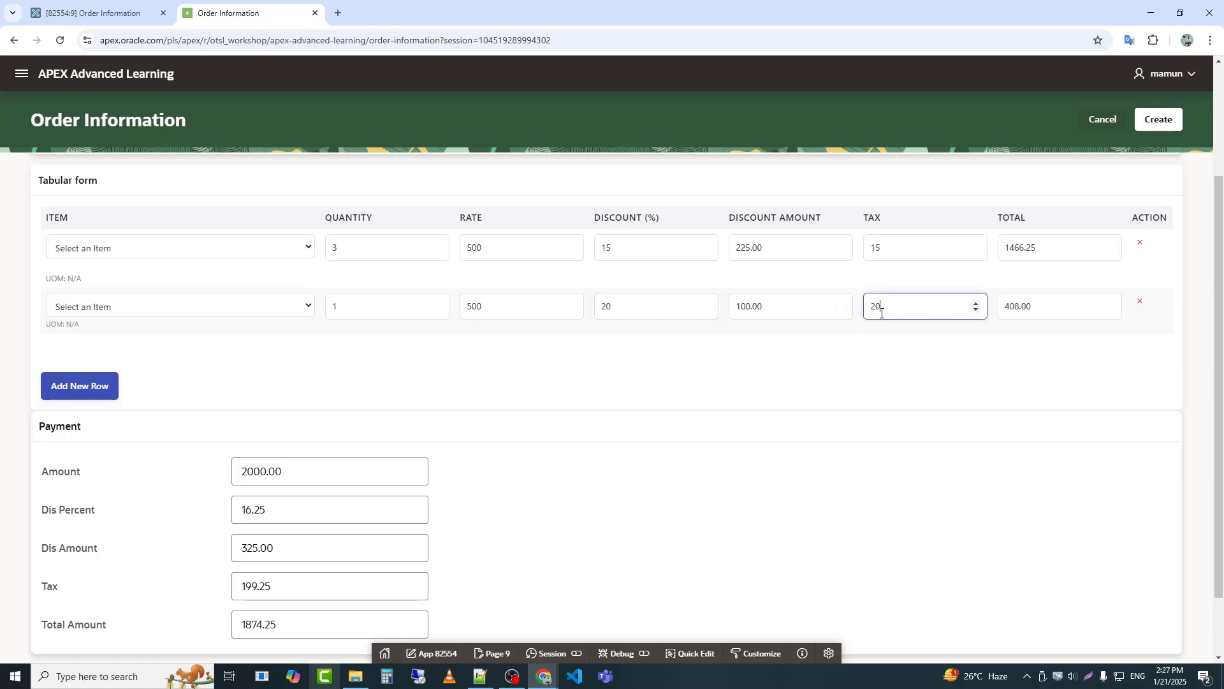